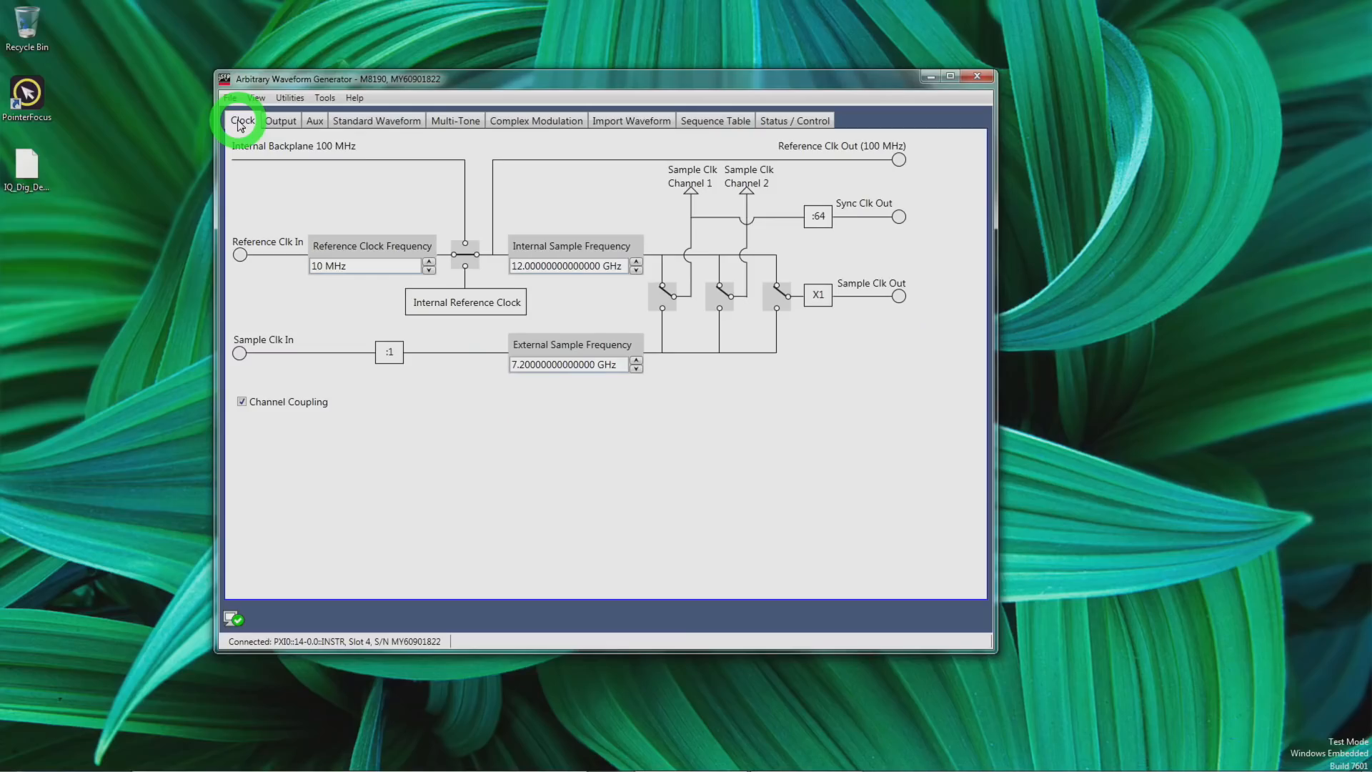
{"action": "mouse_move", "coordinate": [335, 223]}
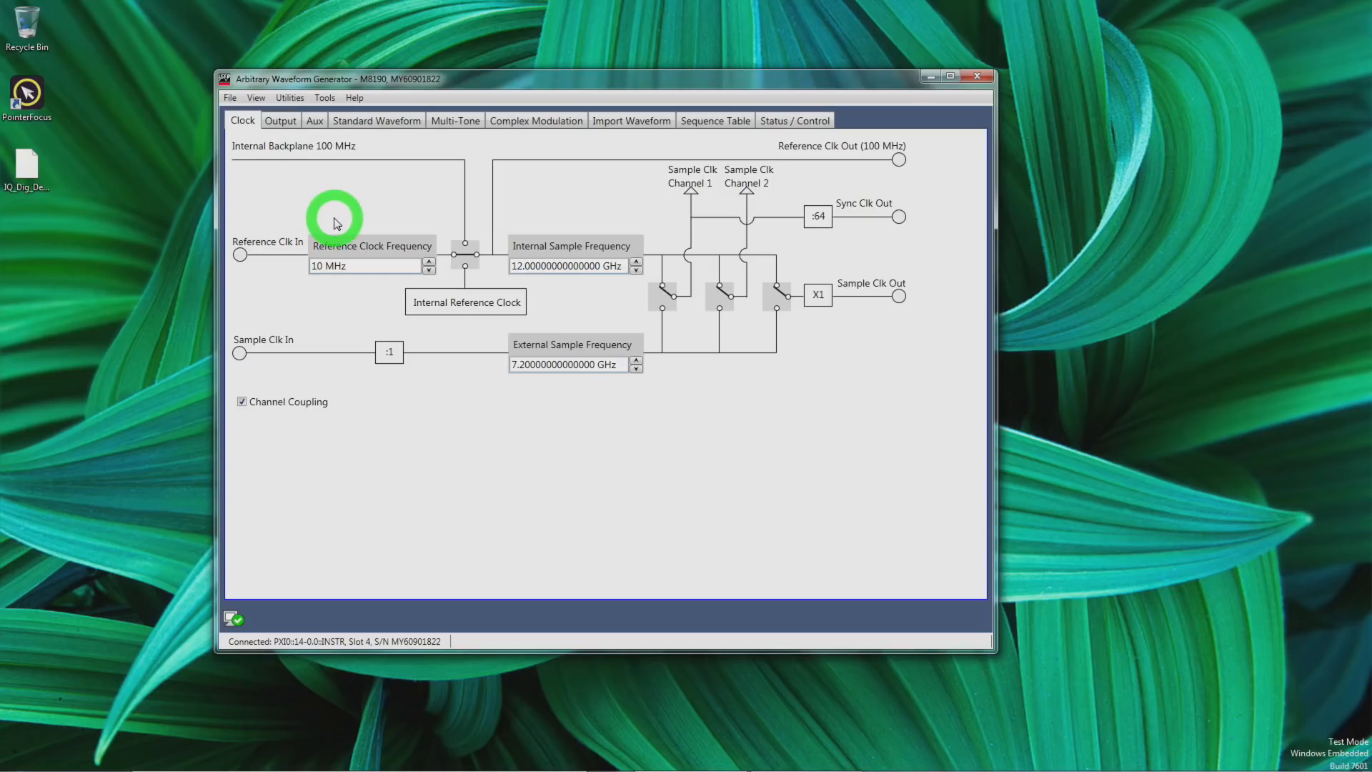
{"action": "mouse_move", "coordinate": [365, 110]}
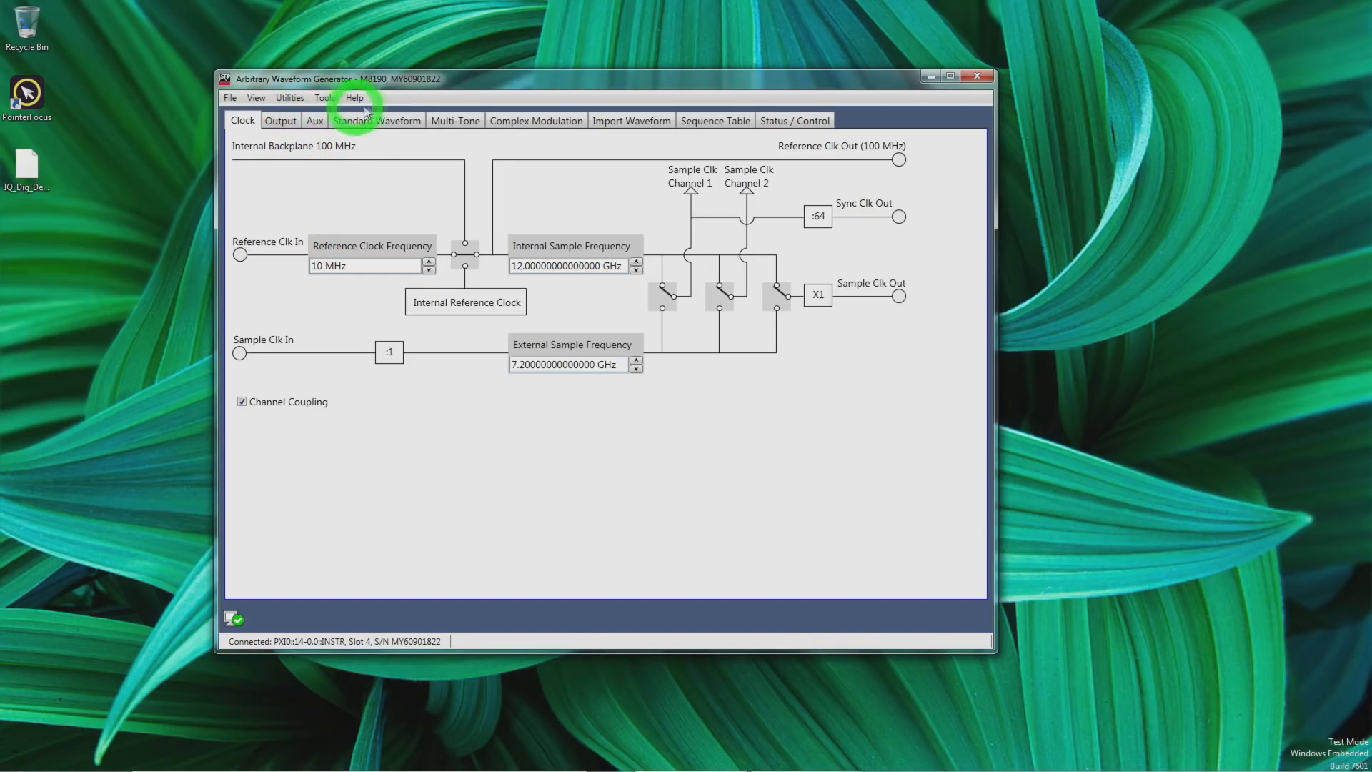
{"action": "mouse_move", "coordinate": [416, 185]}
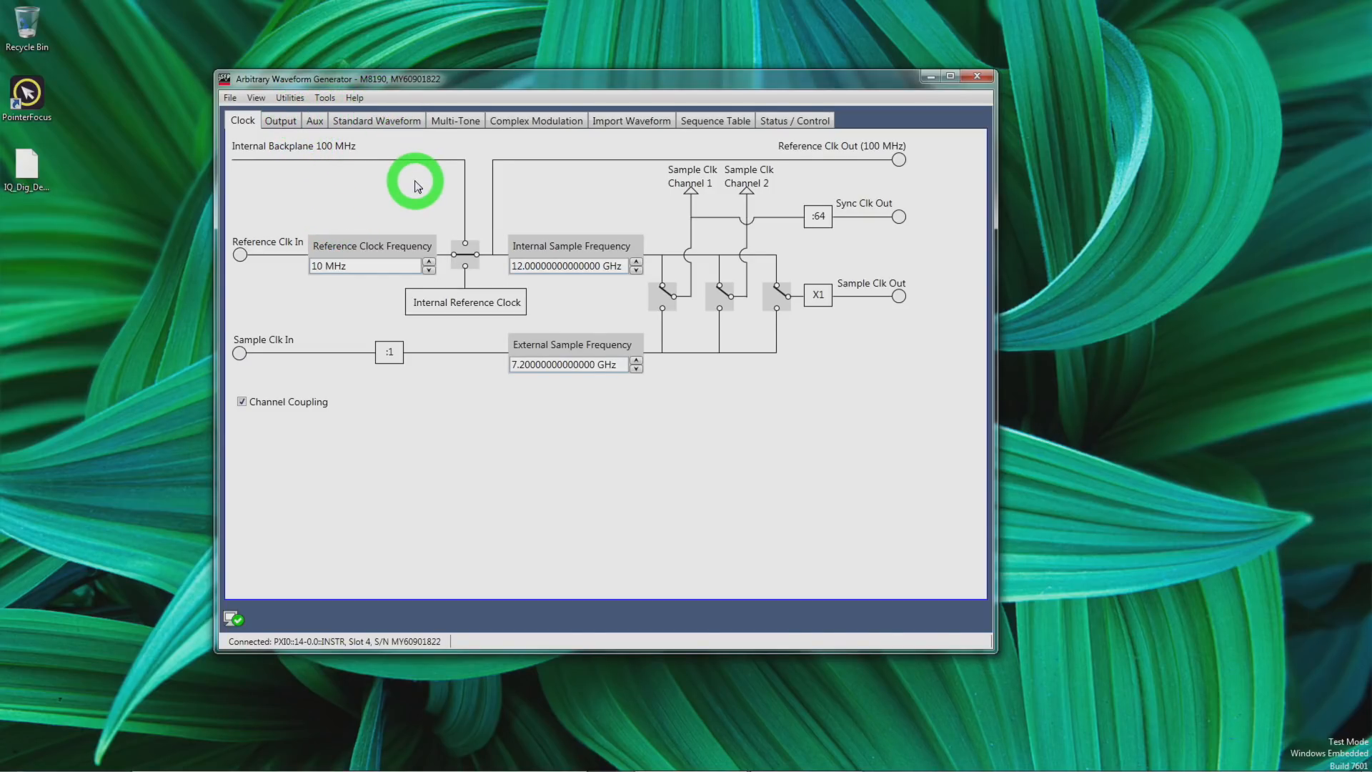
{"action": "mouse_move", "coordinate": [488, 290]}
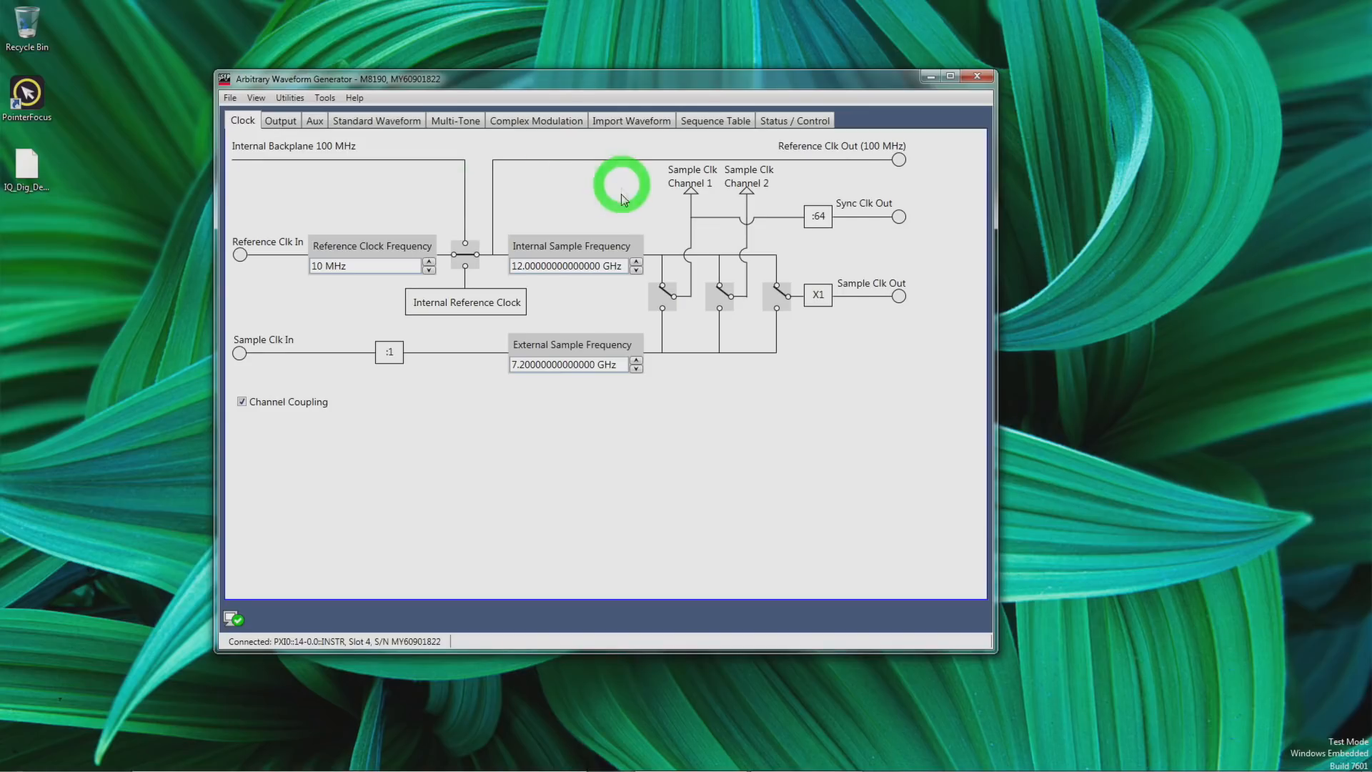
{"action": "mouse_move", "coordinate": [294, 201]}
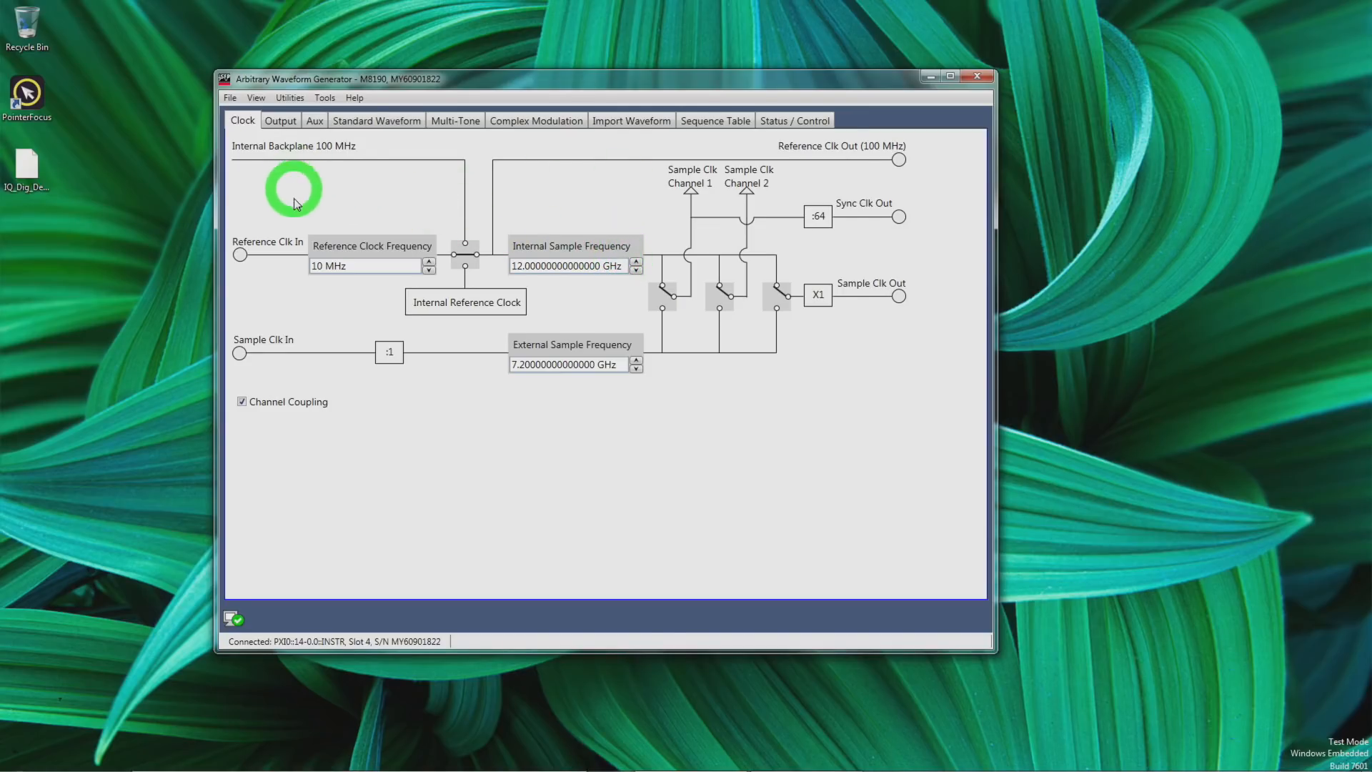
{"action": "mouse_move", "coordinate": [710, 263]}
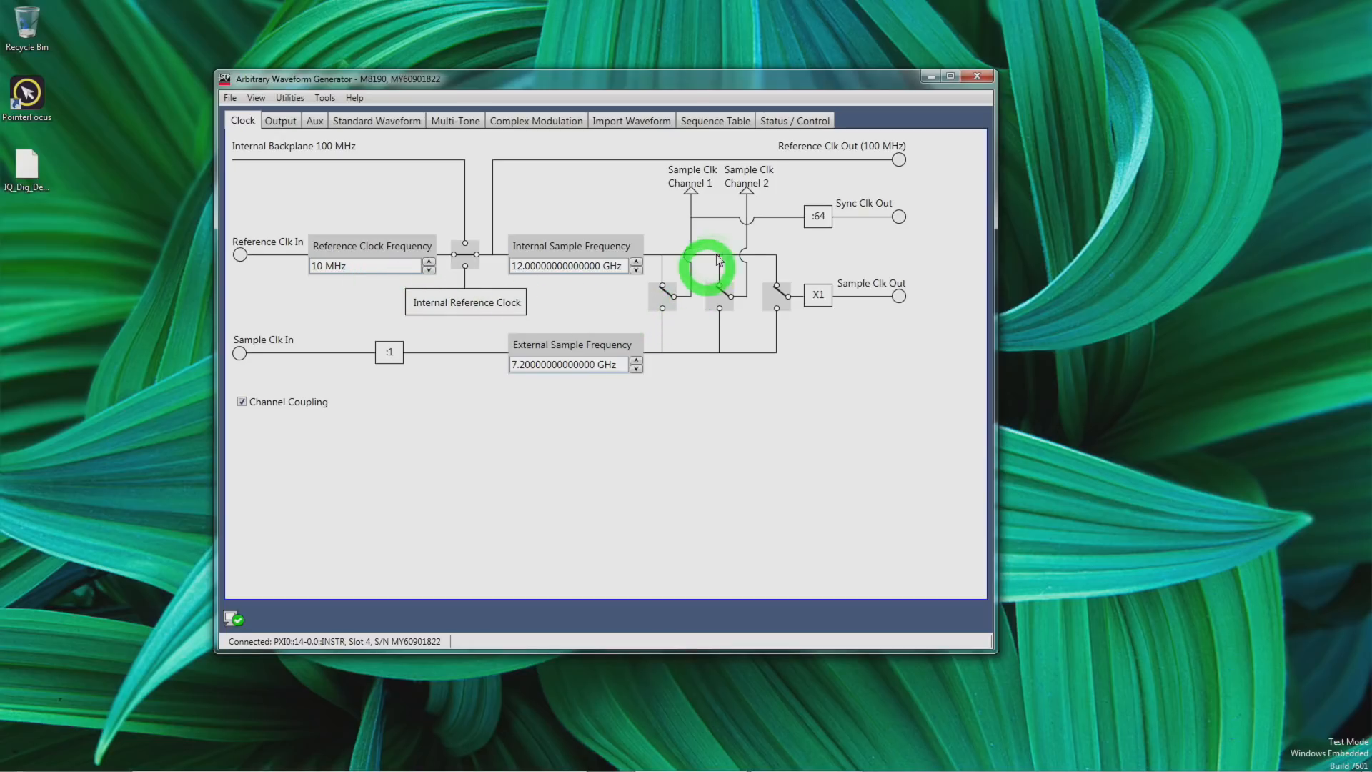
{"action": "mouse_move", "coordinate": [708, 252]}
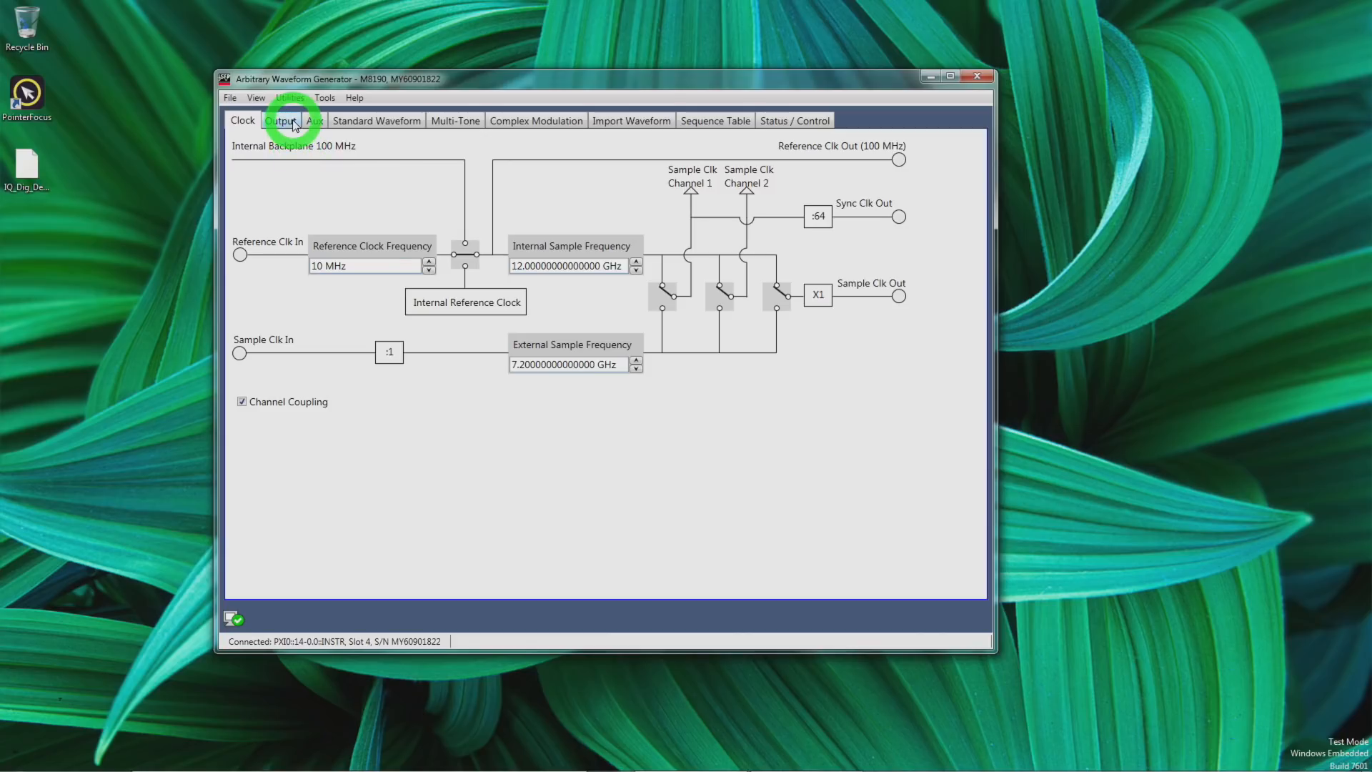
- Review the Output, Standard Waveform and Multi-Tone pages, then show the QPSK complex modulation settings
{"action": "left_click", "coordinate": [280, 120]}
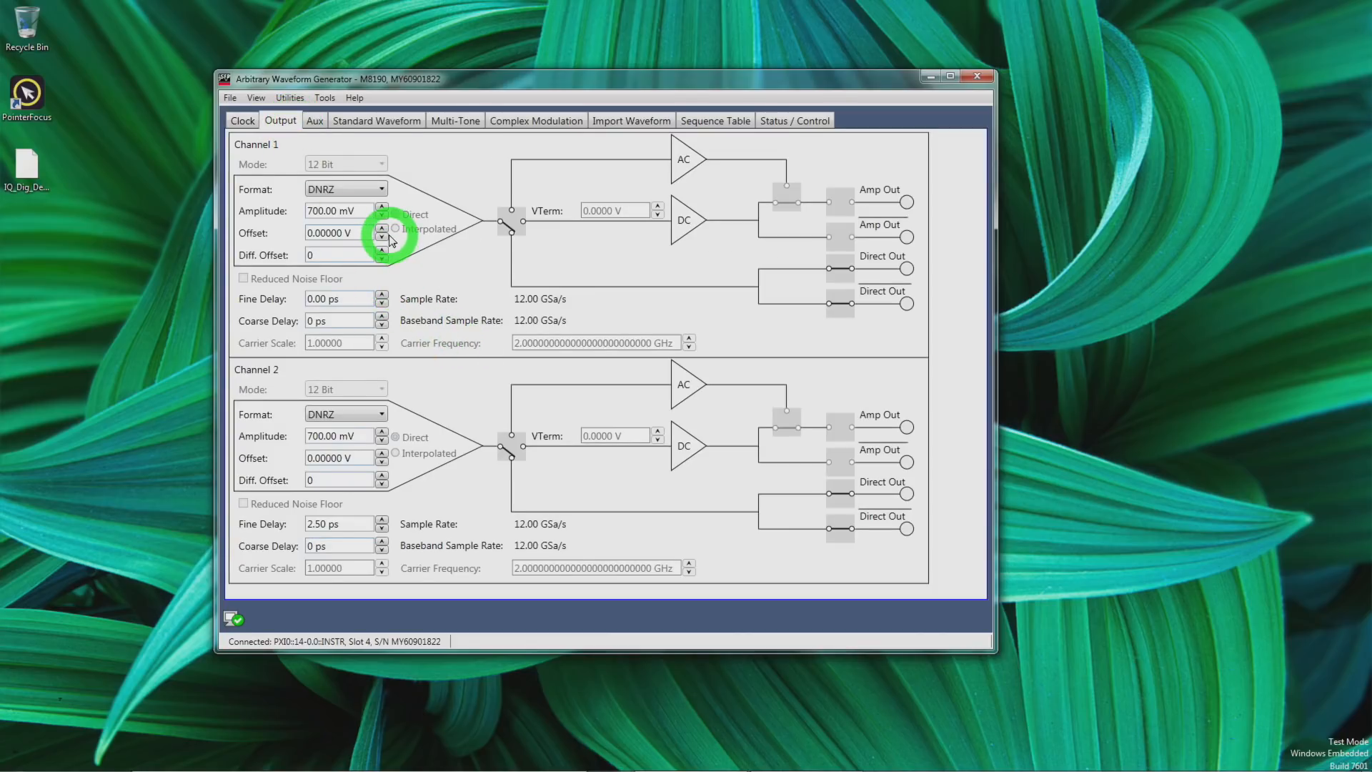
{"action": "mouse_move", "coordinate": [718, 247]}
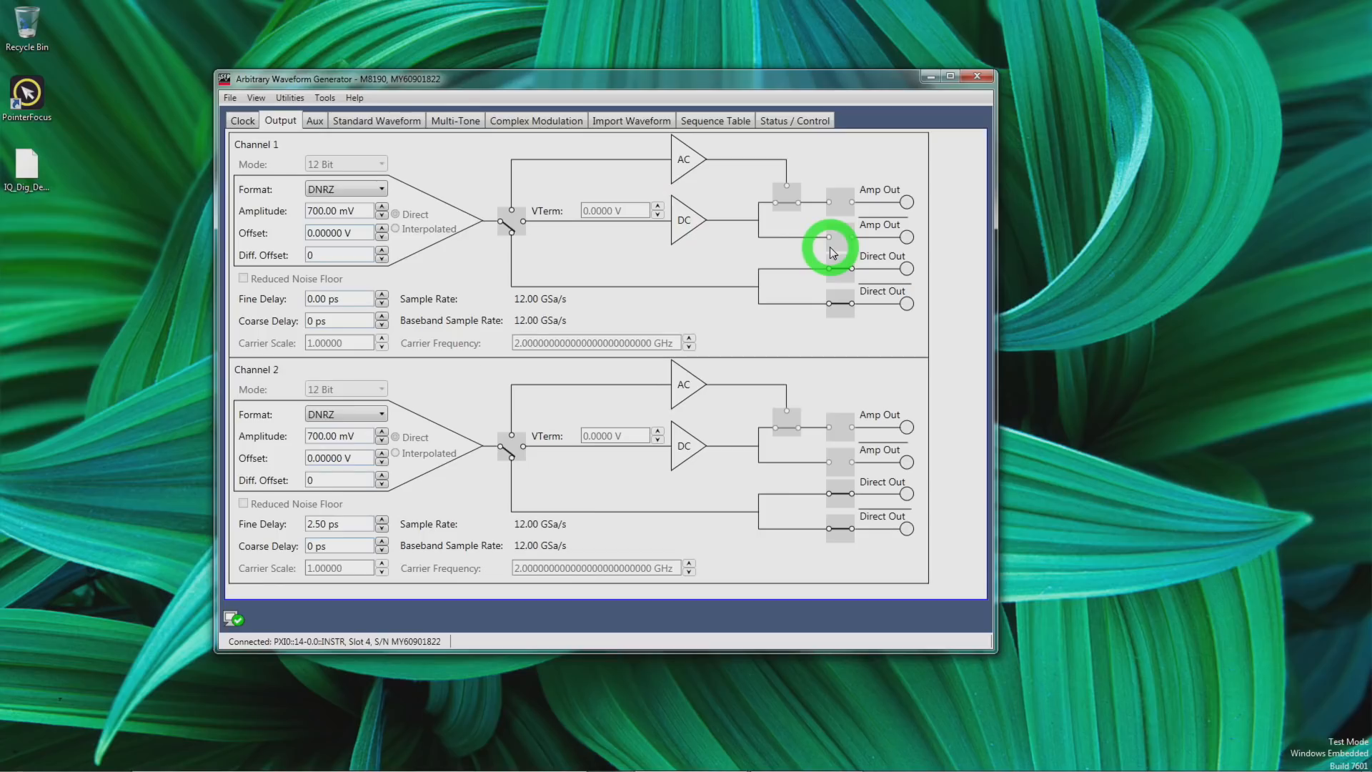
{"action": "mouse_move", "coordinate": [444, 199]}
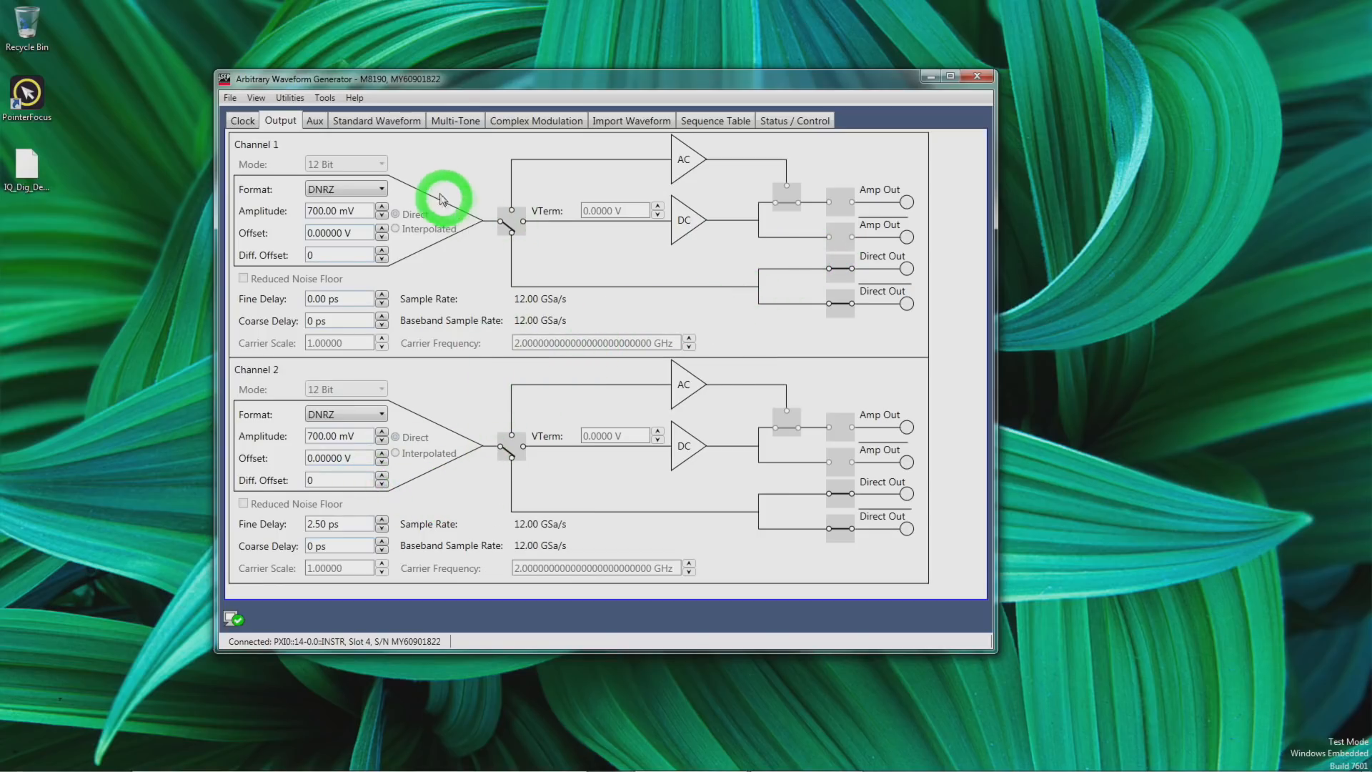
{"action": "left_click", "coordinate": [376, 120]}
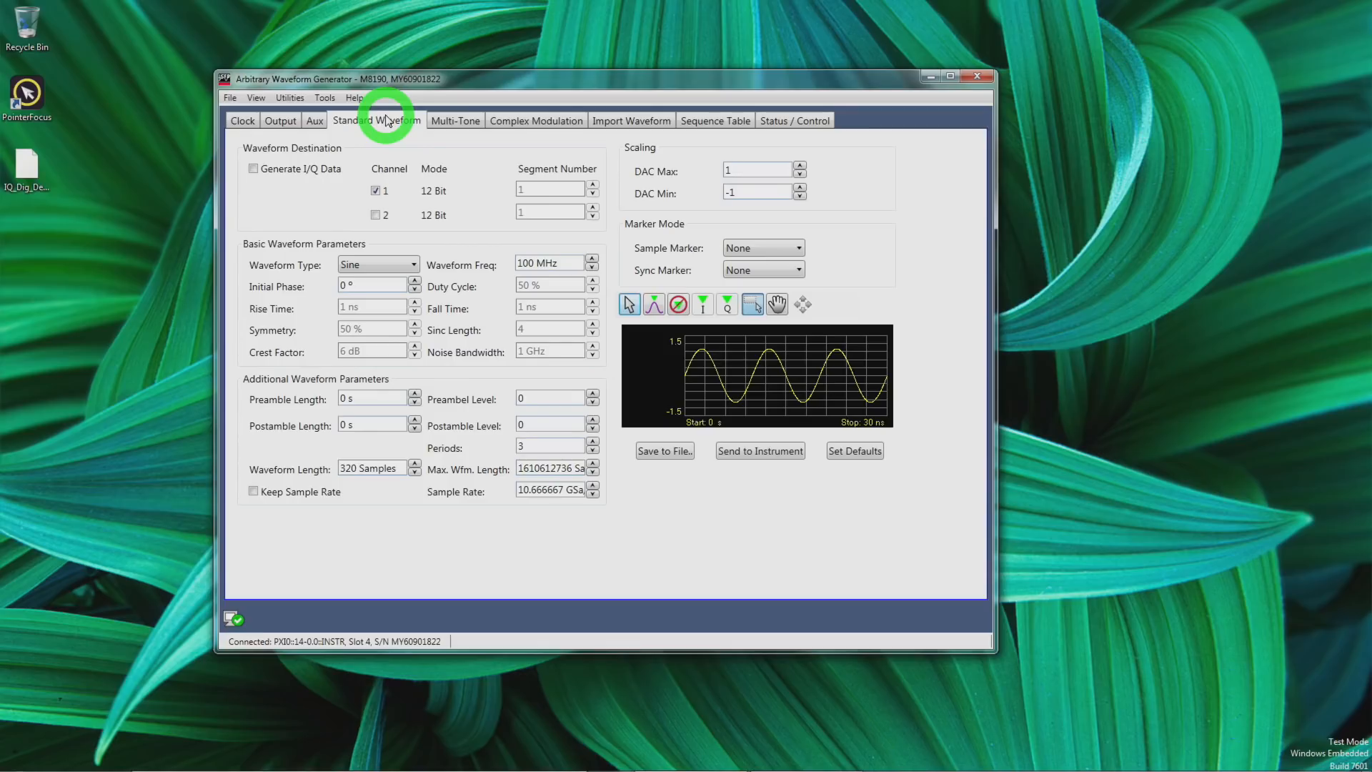
{"action": "left_click", "coordinate": [455, 120]}
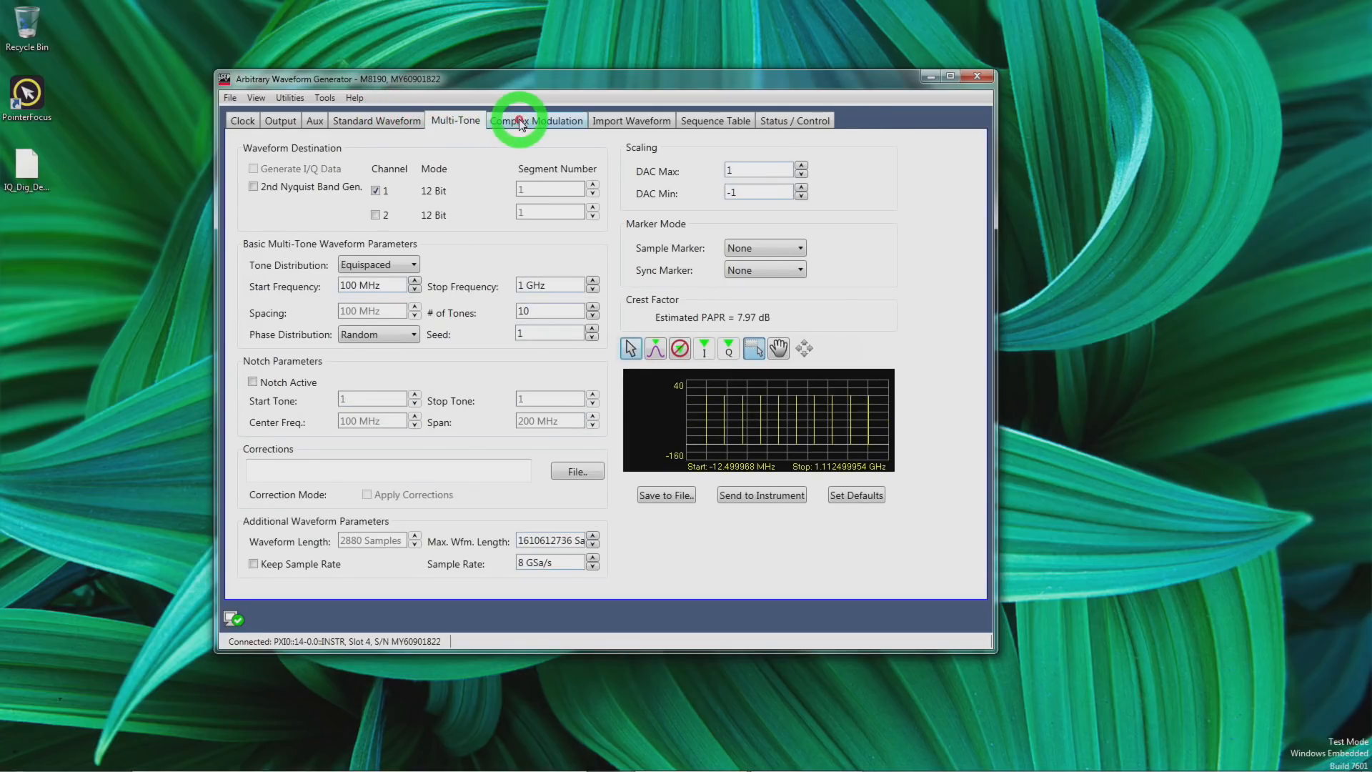
{"action": "left_click", "coordinate": [536, 120]}
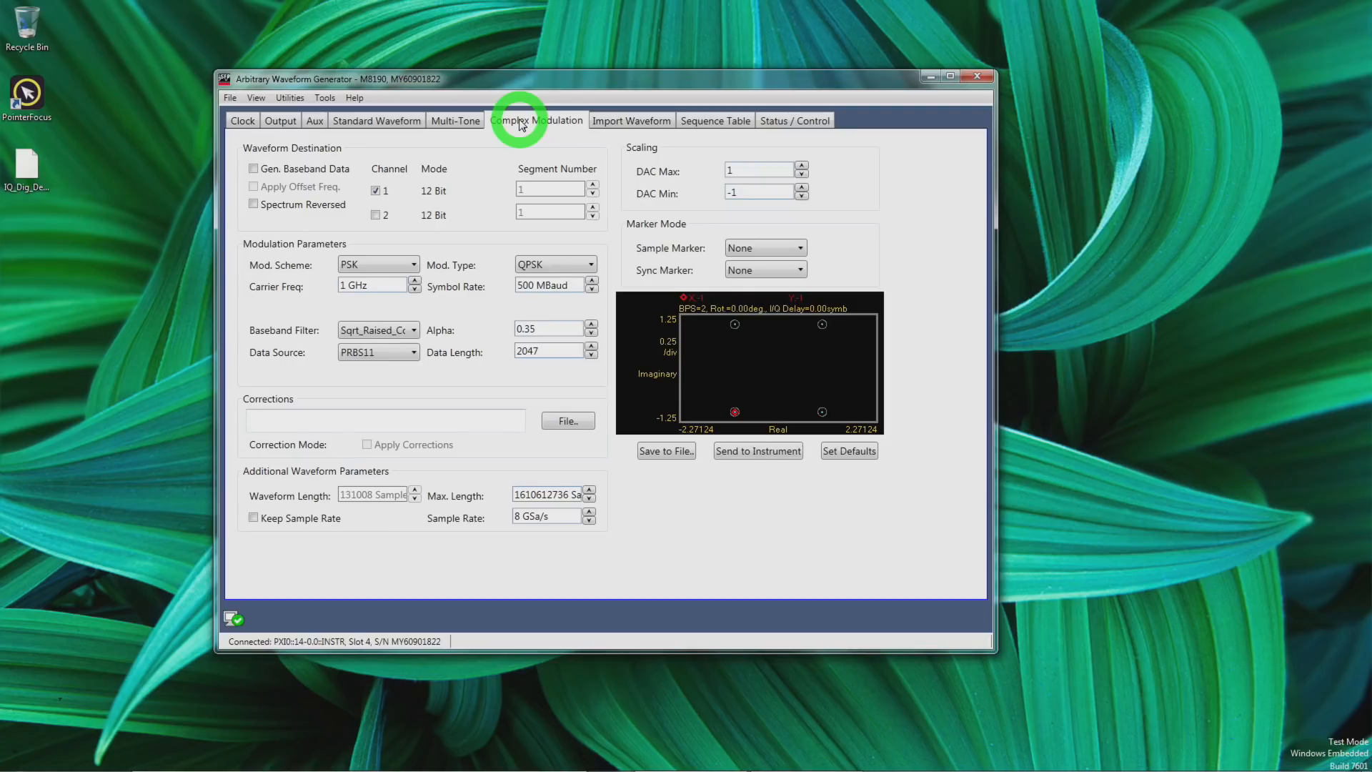
{"action": "mouse_move", "coordinate": [442, 266]}
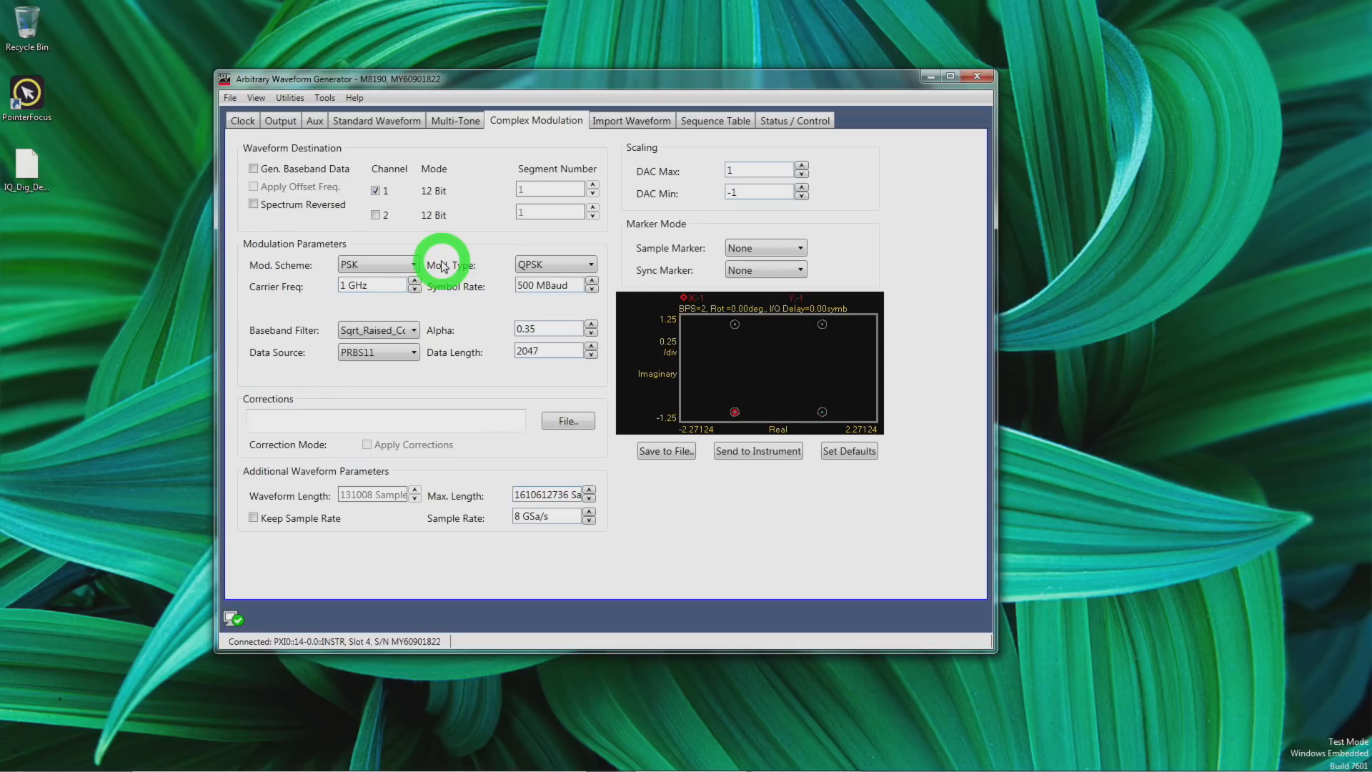
{"action": "mouse_move", "coordinate": [485, 330]}
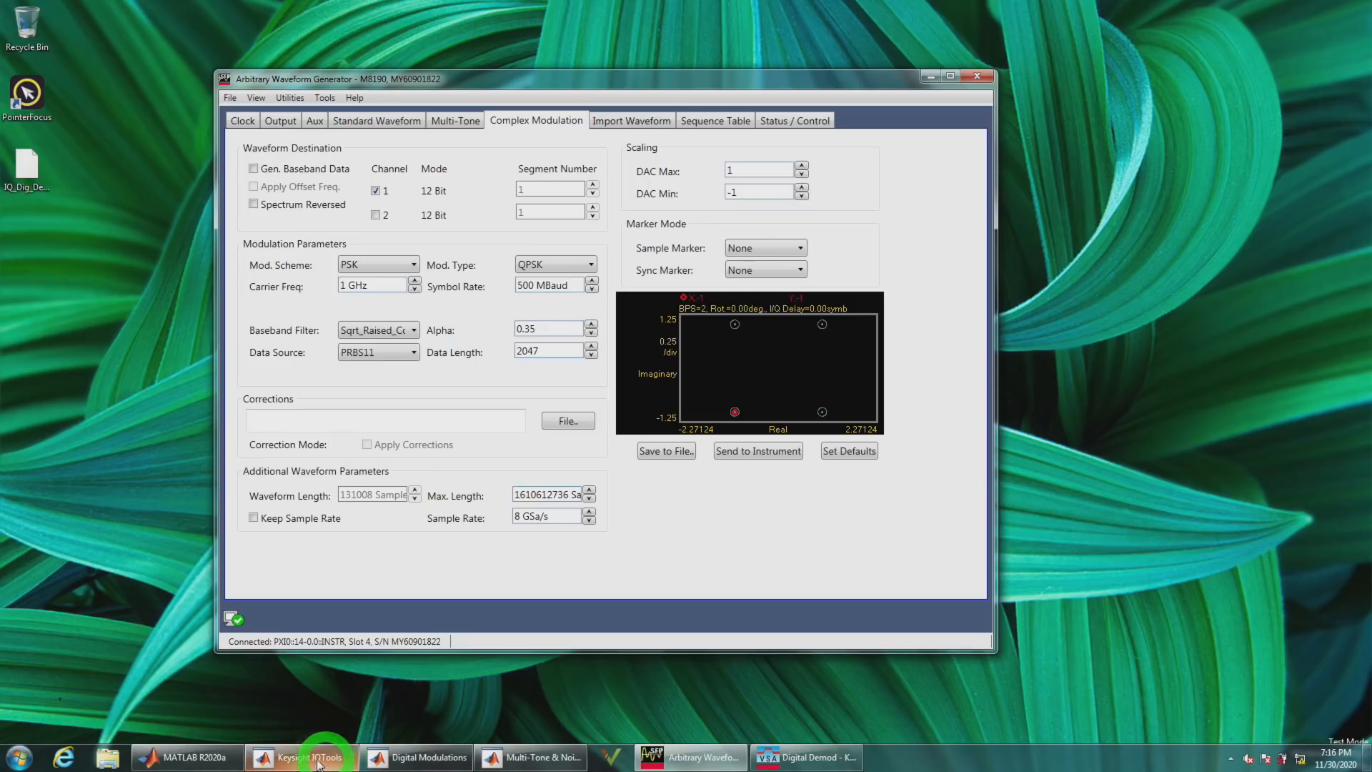
- Launch IQtools and check which channels receive the I and Q parts on Download
{"action": "left_click", "coordinate": [301, 758]}
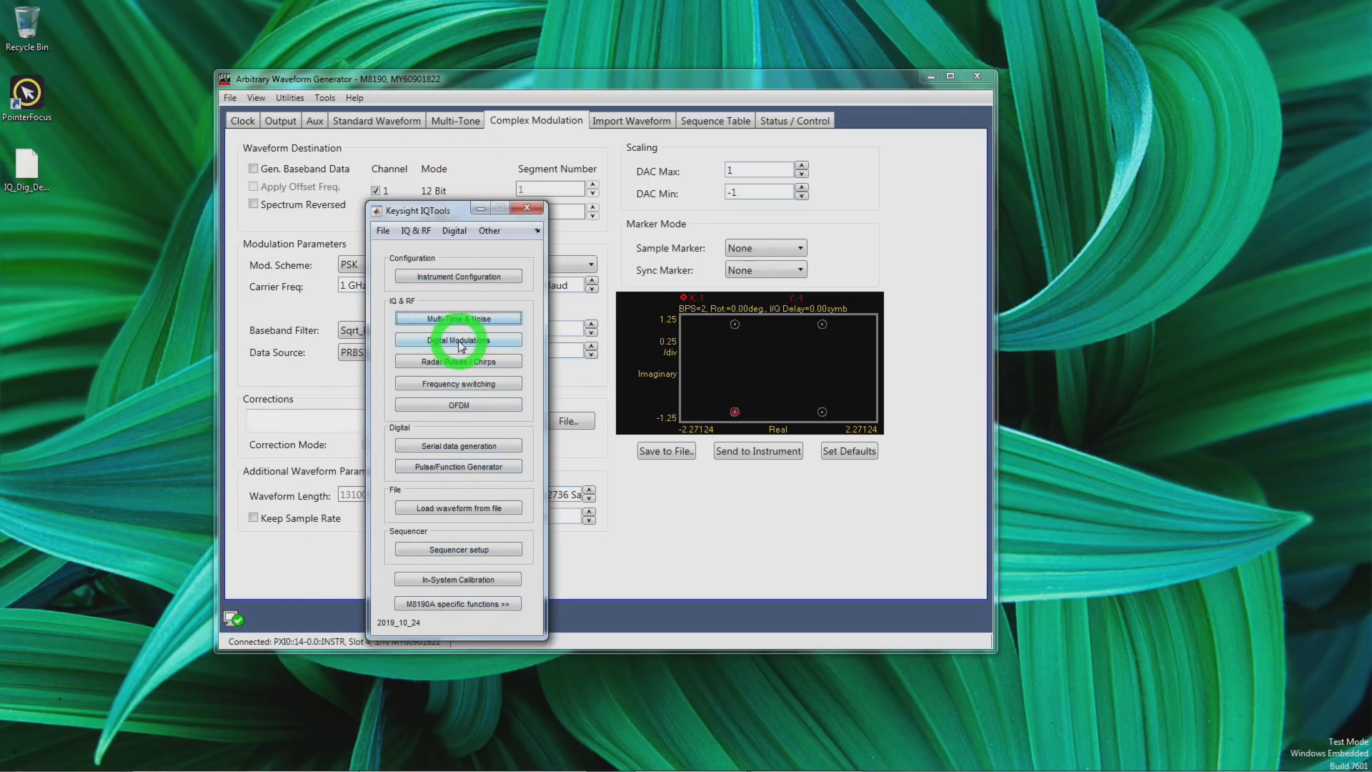
{"action": "mouse_move", "coordinate": [613, 254]}
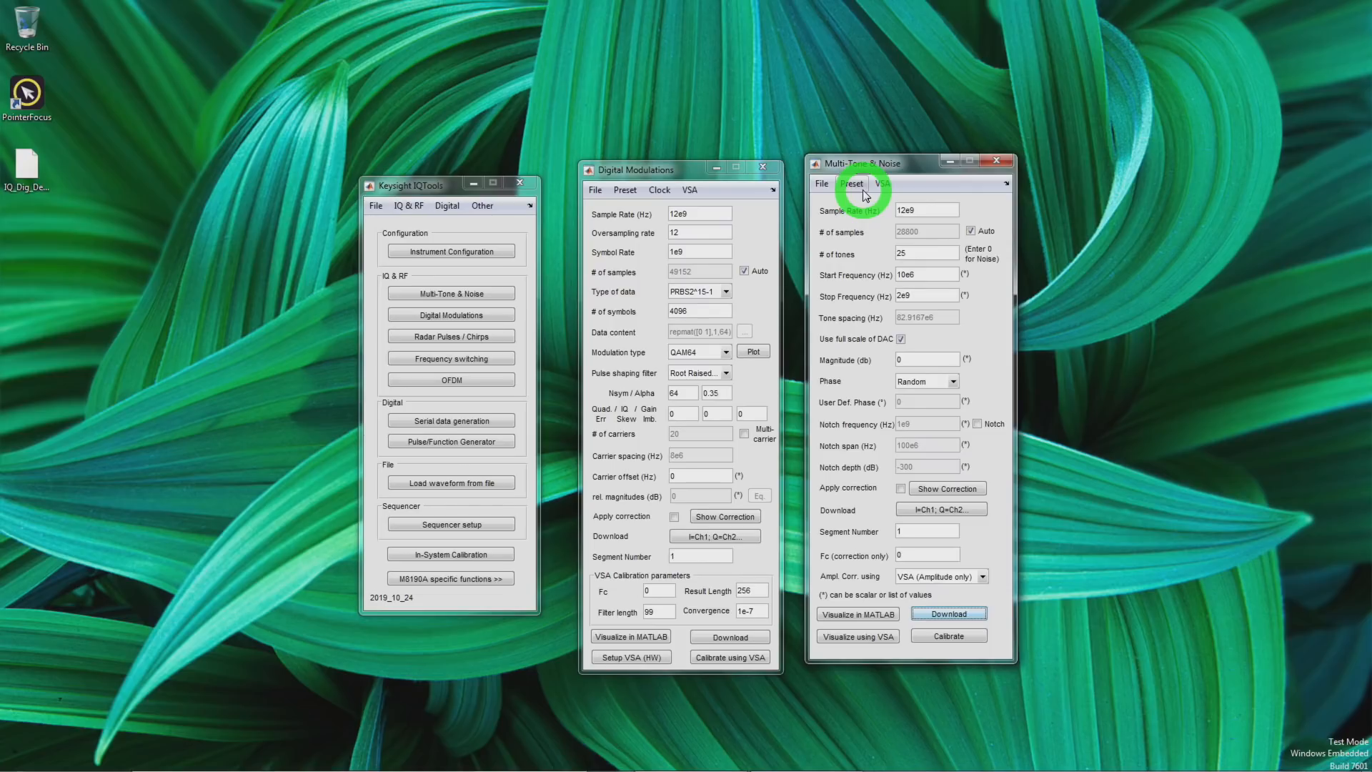
{"action": "mouse_move", "coordinate": [842, 380]}
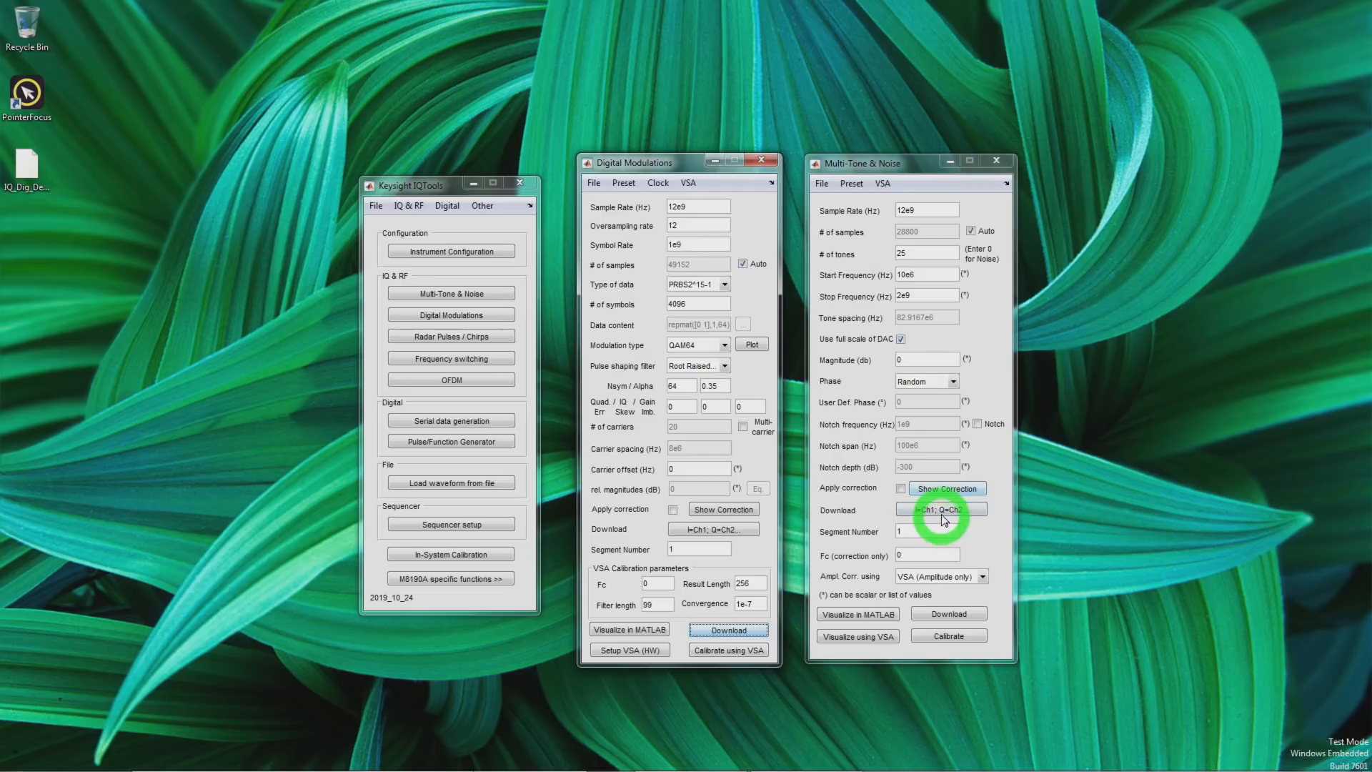
{"action": "left_click", "coordinate": [940, 509]}
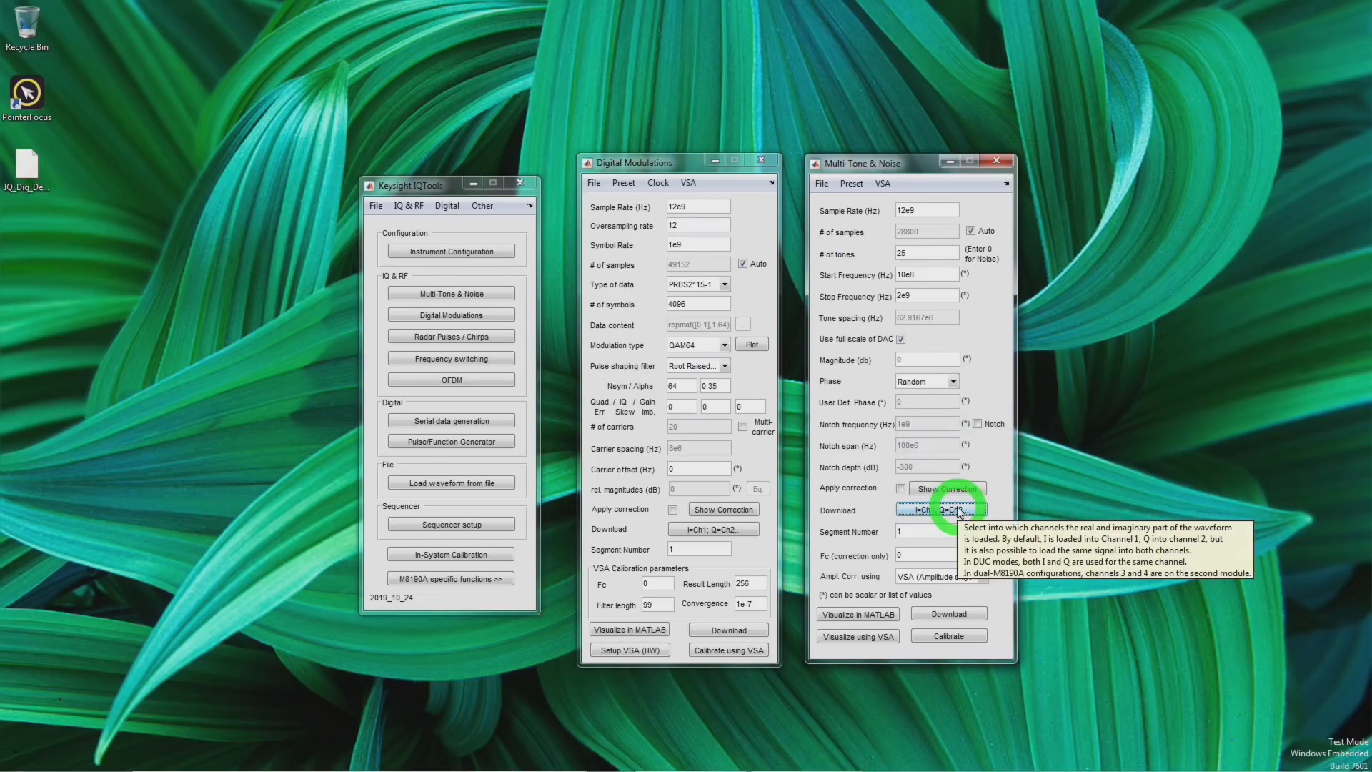
{"action": "mouse_move", "coordinate": [957, 513]}
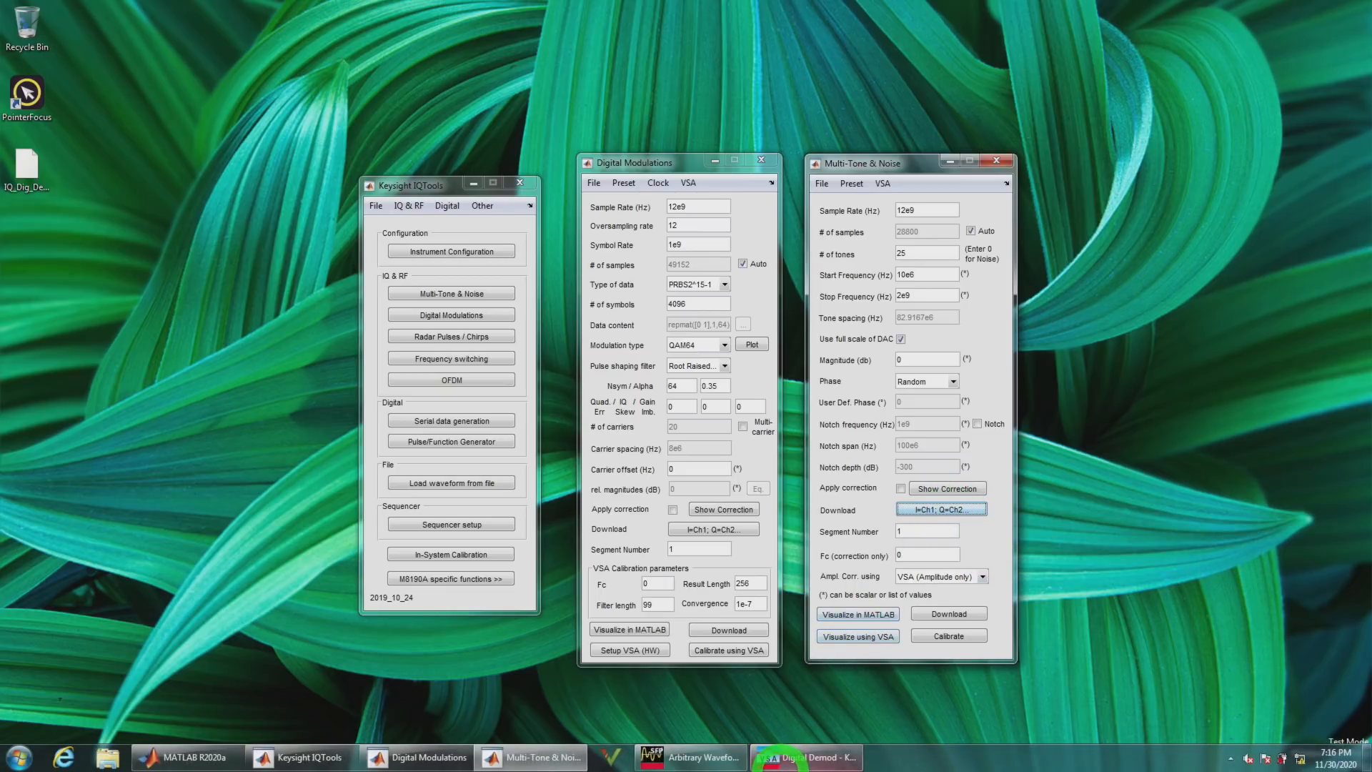
- Bring the 89600 VSA Digital Demod window forward with its 64QAM constellation and error table
{"action": "left_click", "coordinate": [947, 613]}
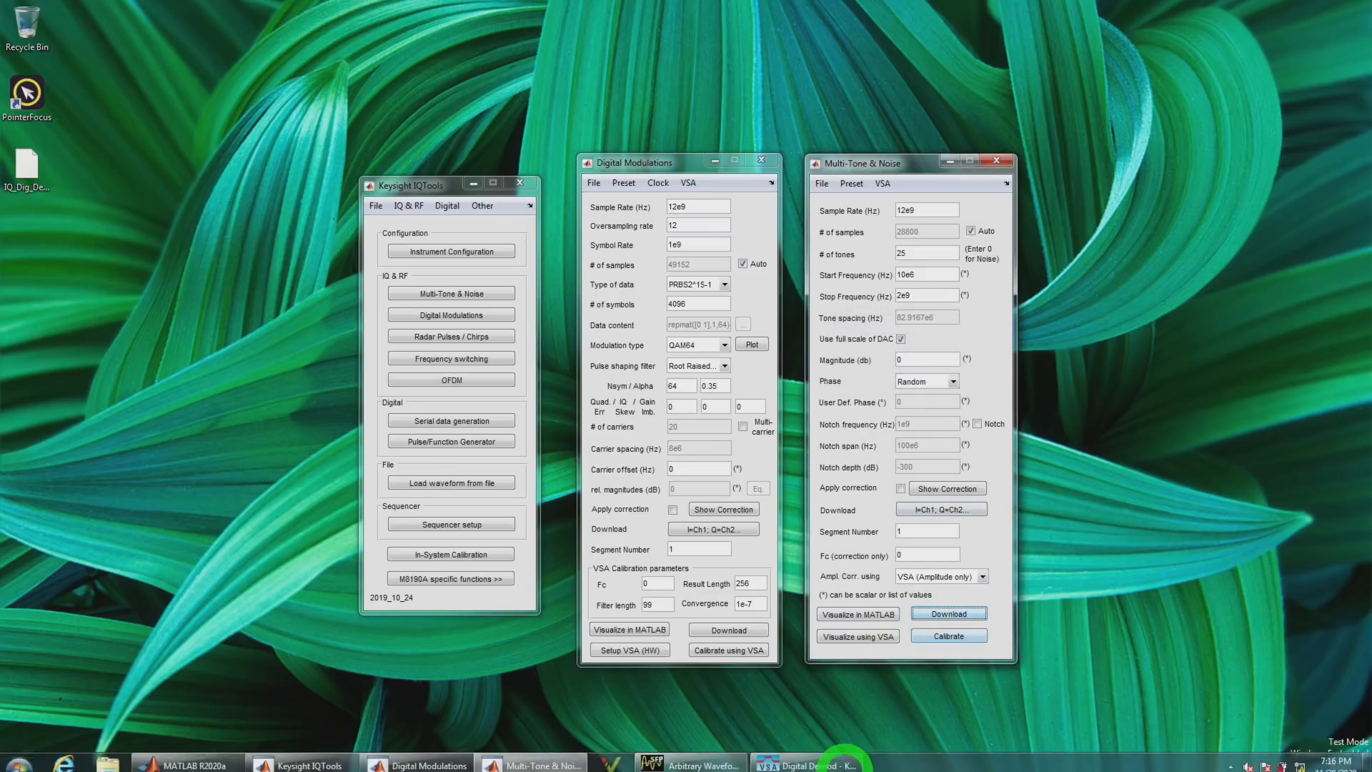
{"action": "left_click", "coordinate": [804, 763]}
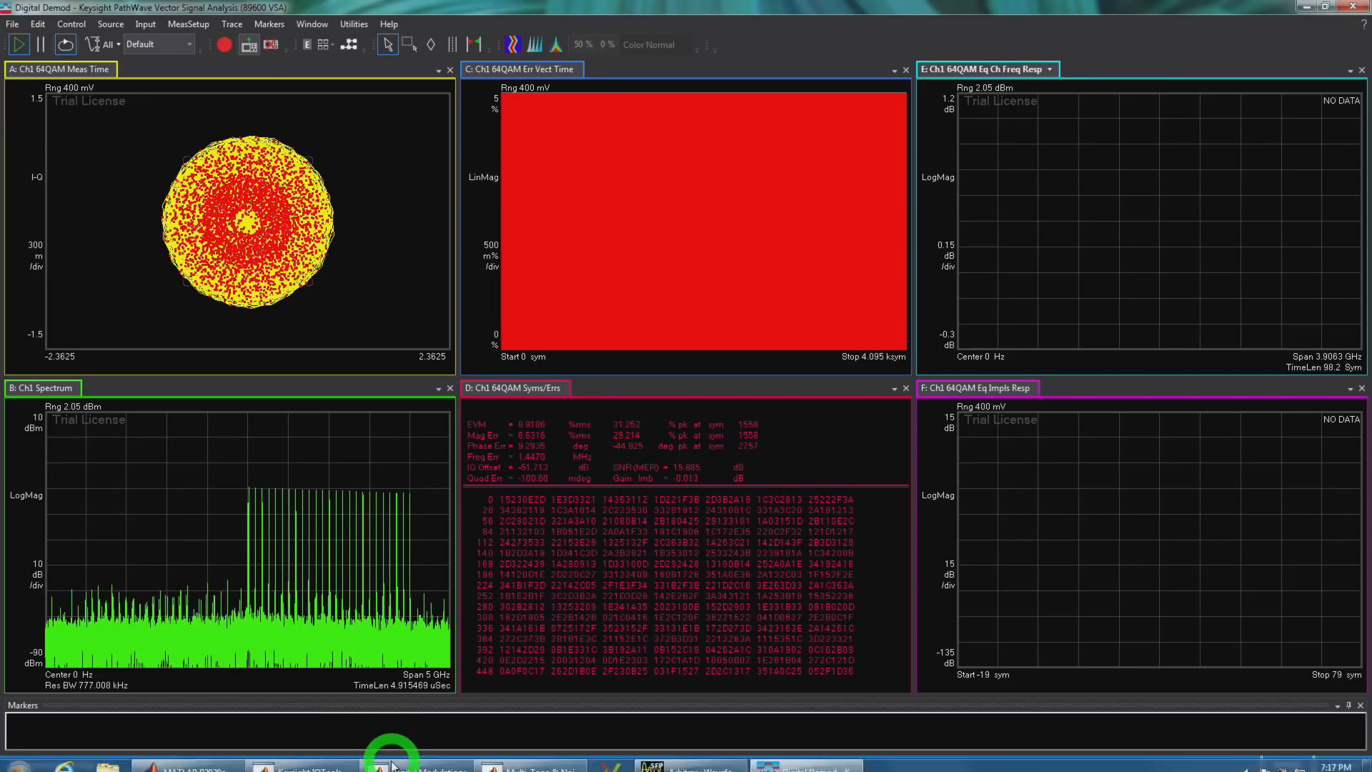
{"action": "left_click", "coordinate": [692, 758]}
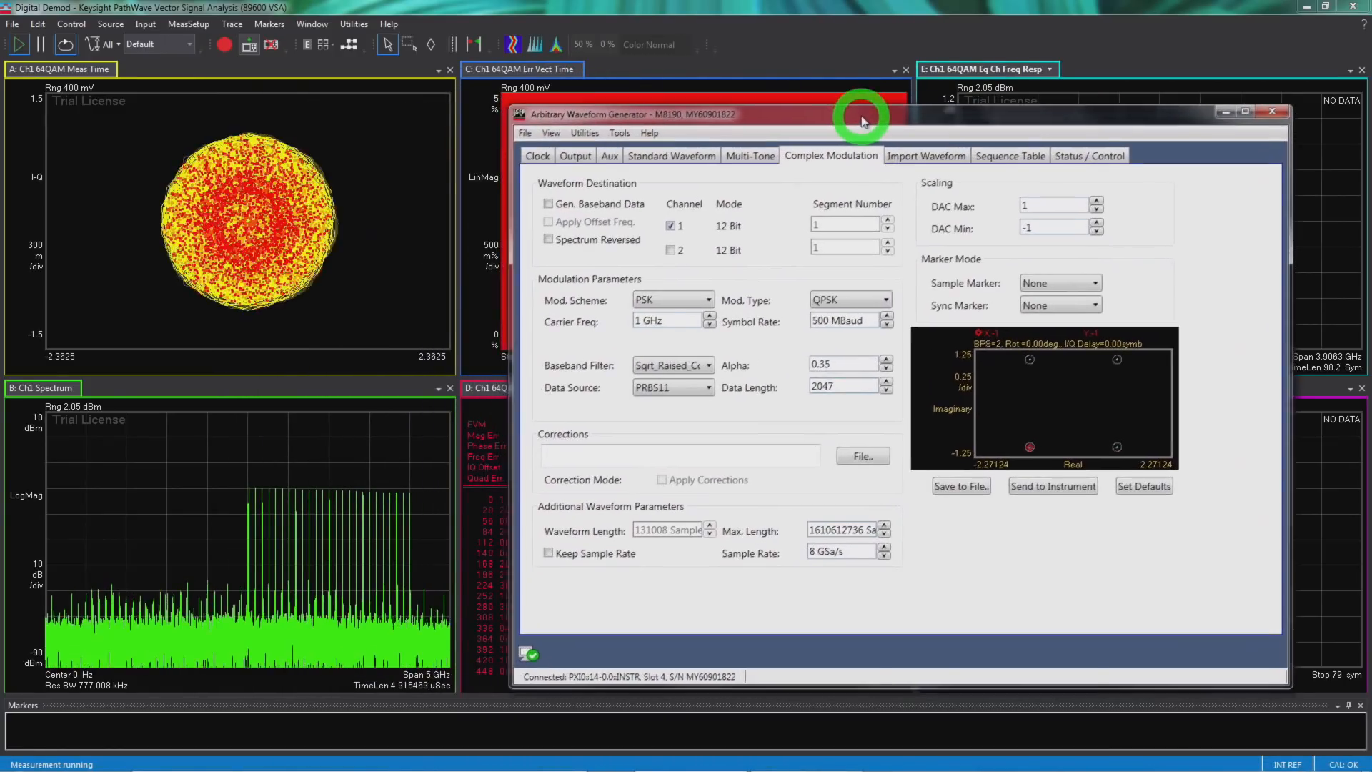
{"action": "left_click", "coordinate": [574, 153]}
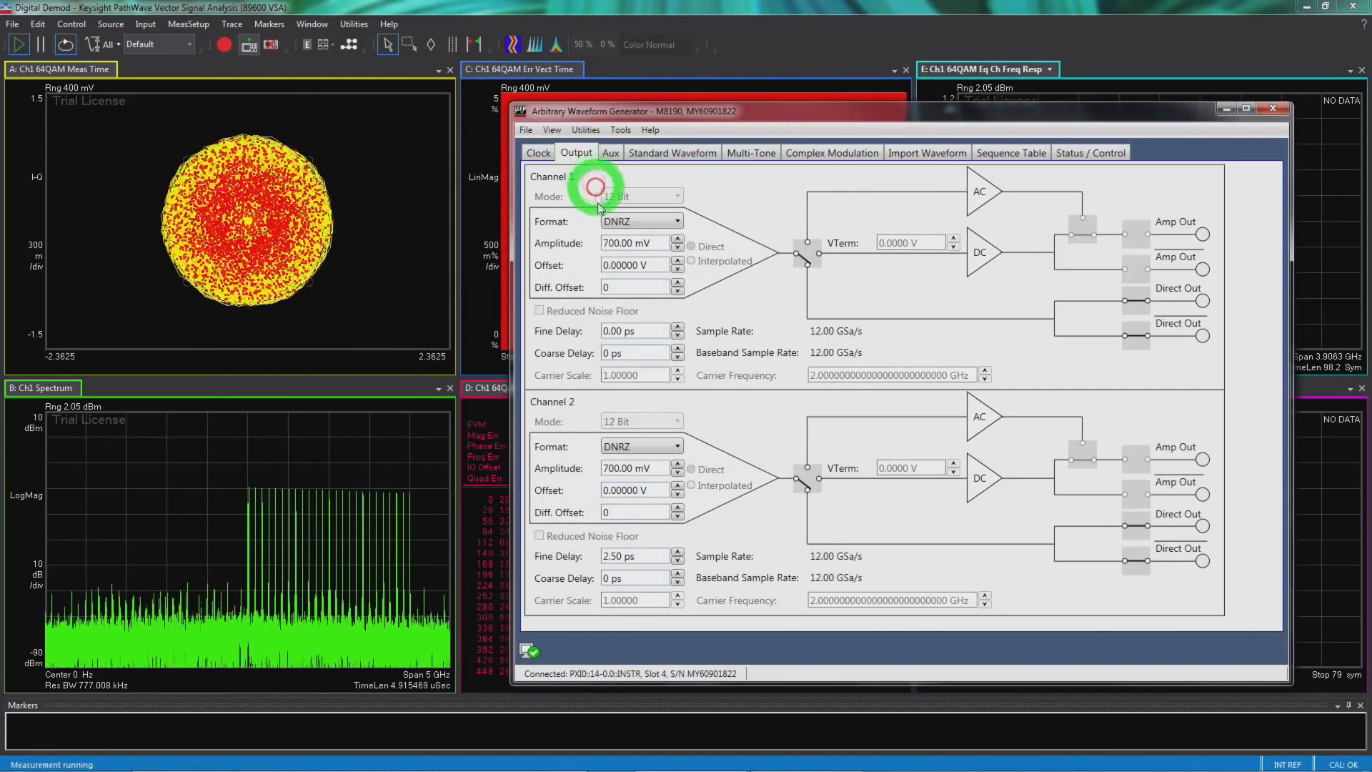
{"action": "mouse_move", "coordinate": [132, 586]}
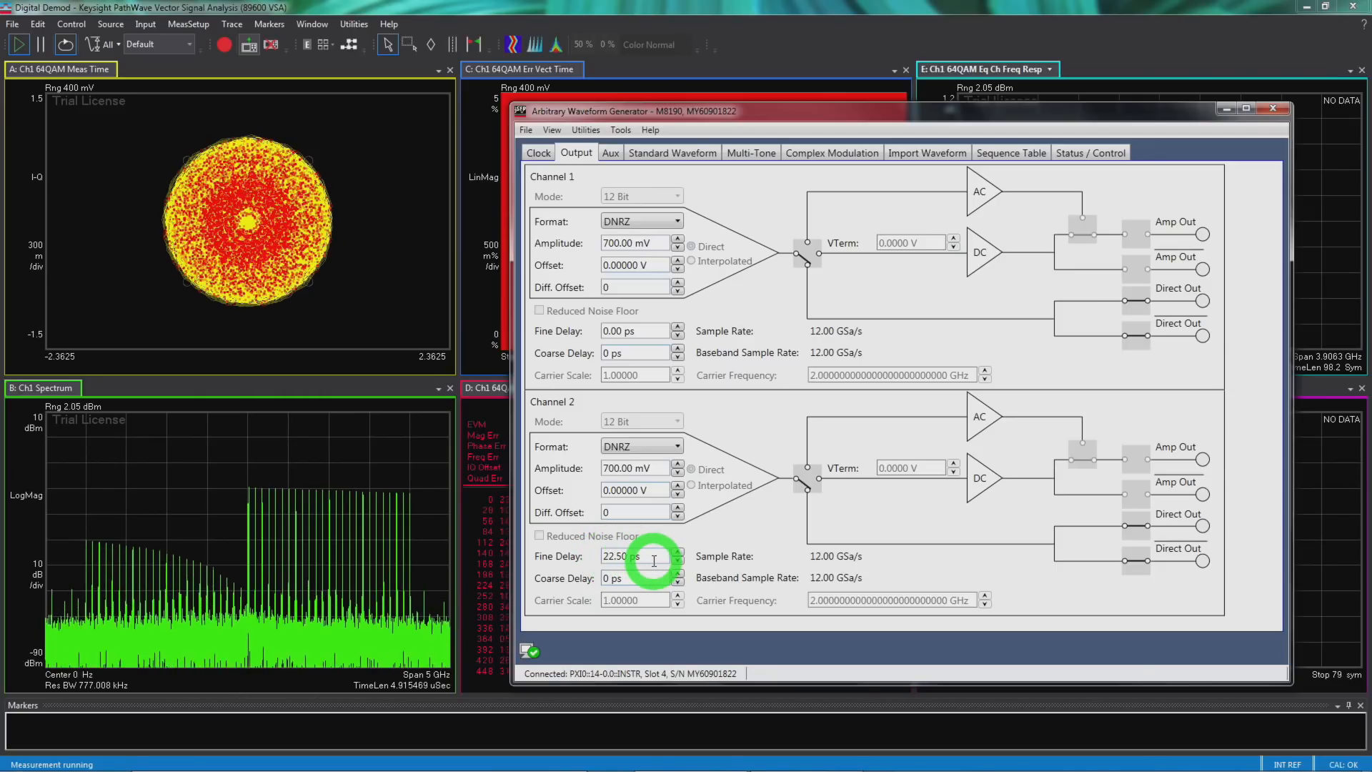
{"action": "left_click", "coordinate": [678, 560]}
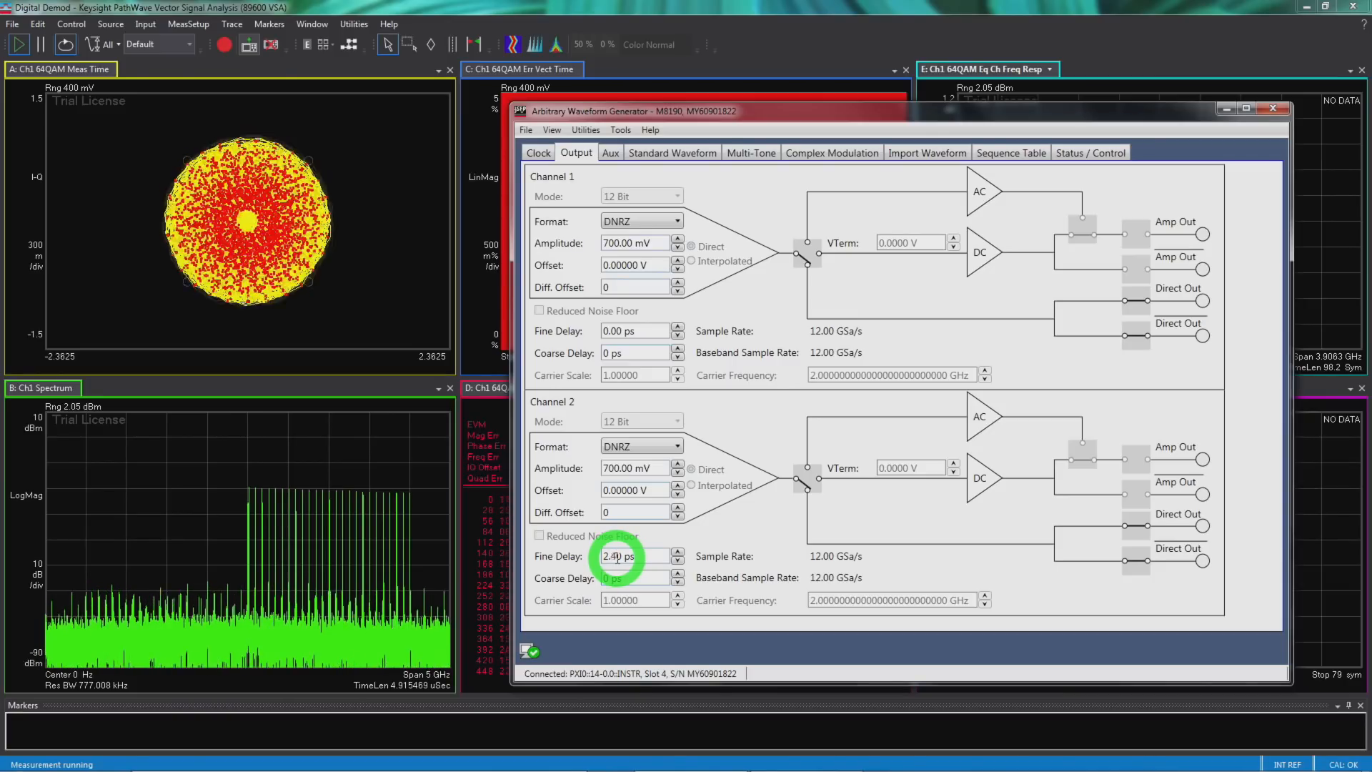
{"action": "left_click", "coordinate": [677, 552]}
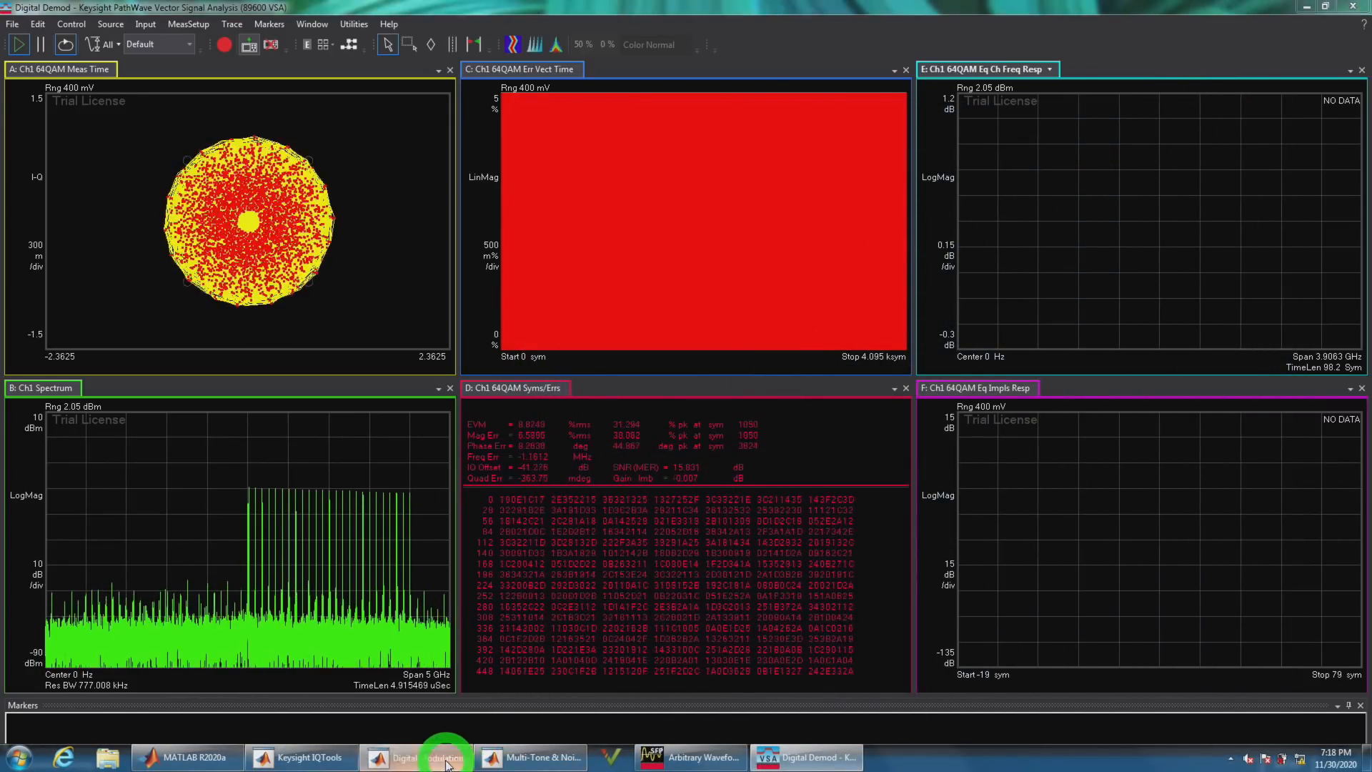
{"action": "left_click", "coordinate": [444, 758]}
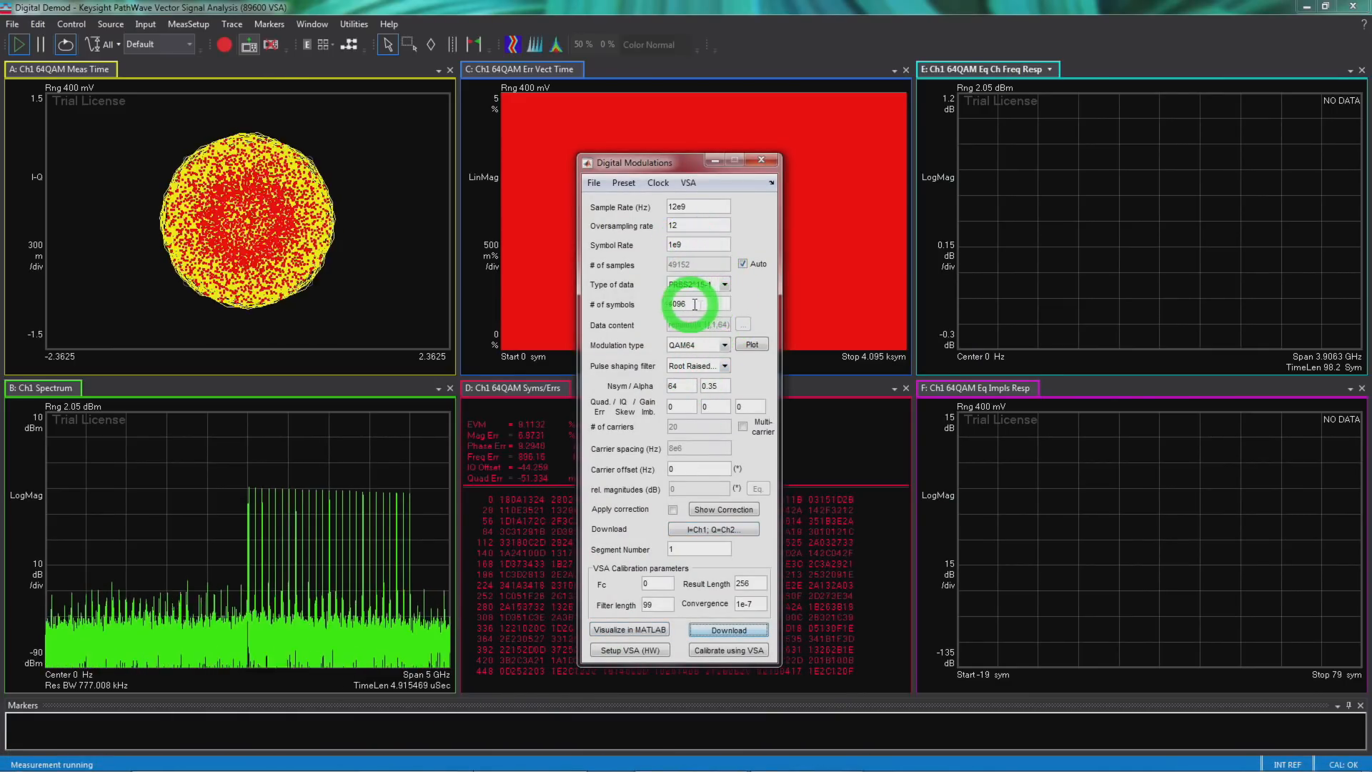
- Download the 4096-symbol QAM64 baseband waveform to the M8190 generator
{"action": "left_click", "coordinate": [727, 630]}
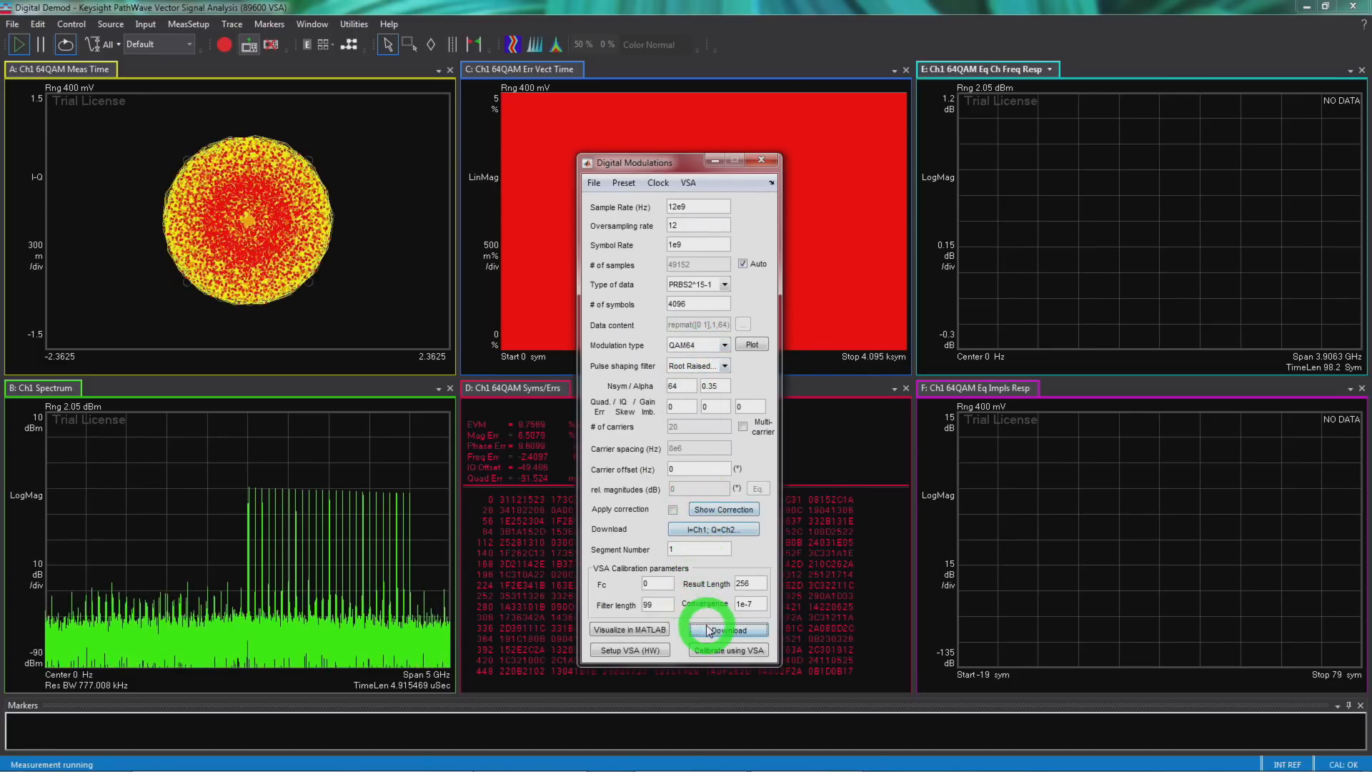
{"action": "left_click", "coordinate": [728, 629]}
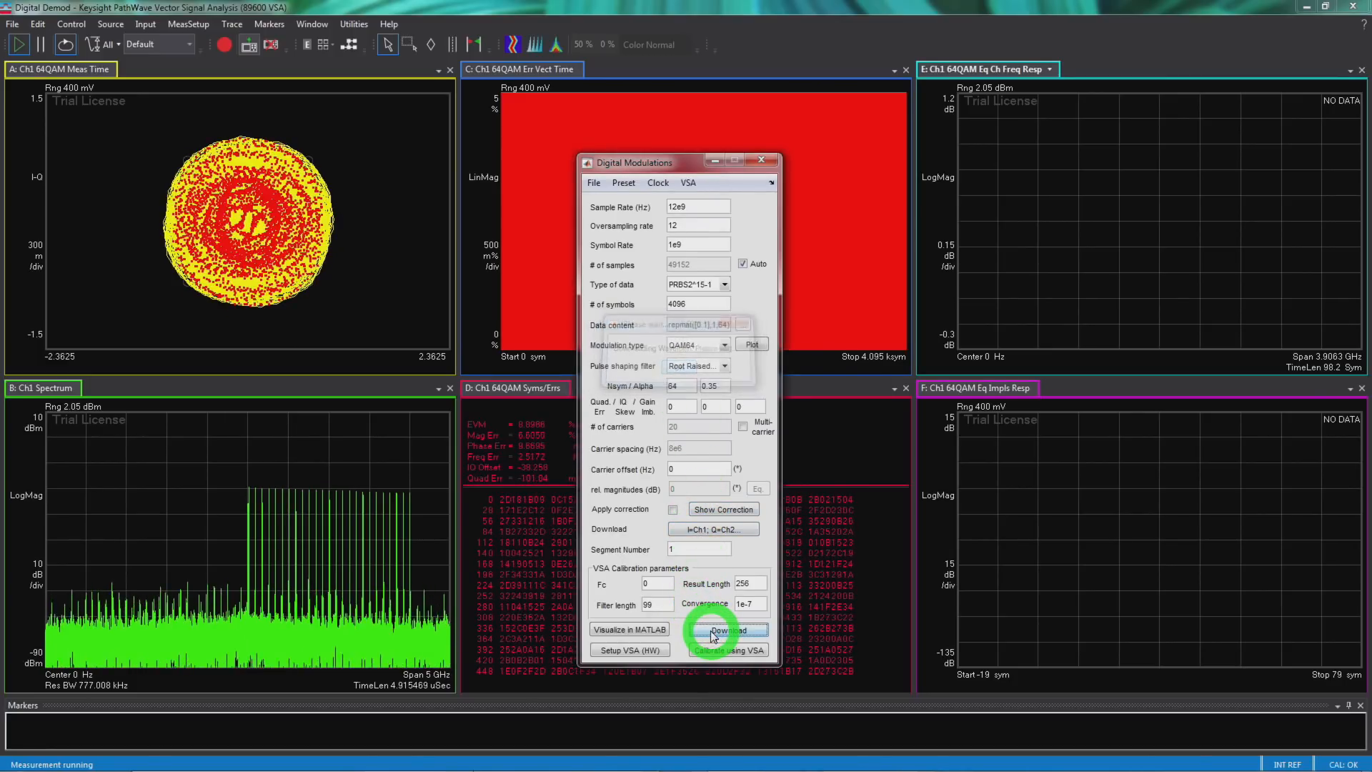
{"action": "left_click", "coordinate": [728, 631]}
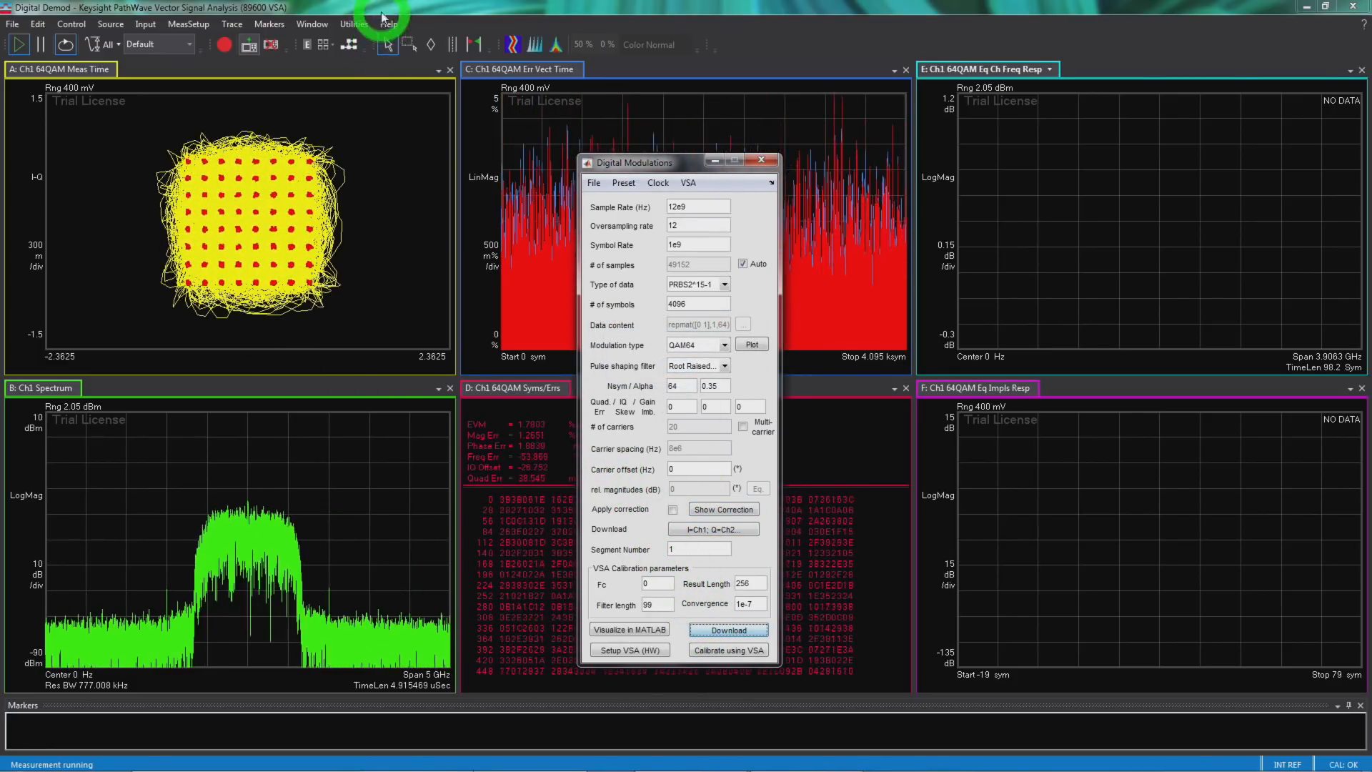
{"action": "left_click", "coordinate": [189, 25]}
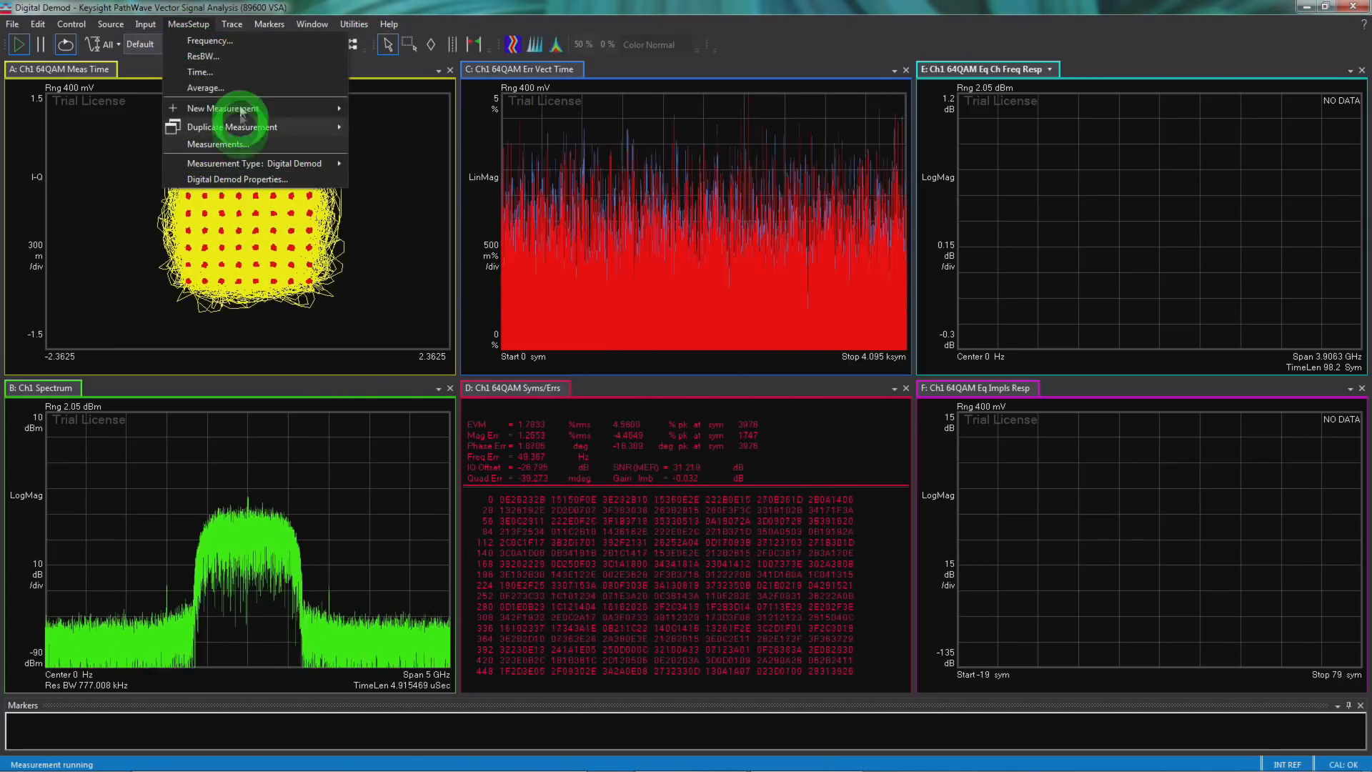
- Set the measurement frequency span to 3 GHz
{"action": "left_click", "coordinate": [210, 40]}
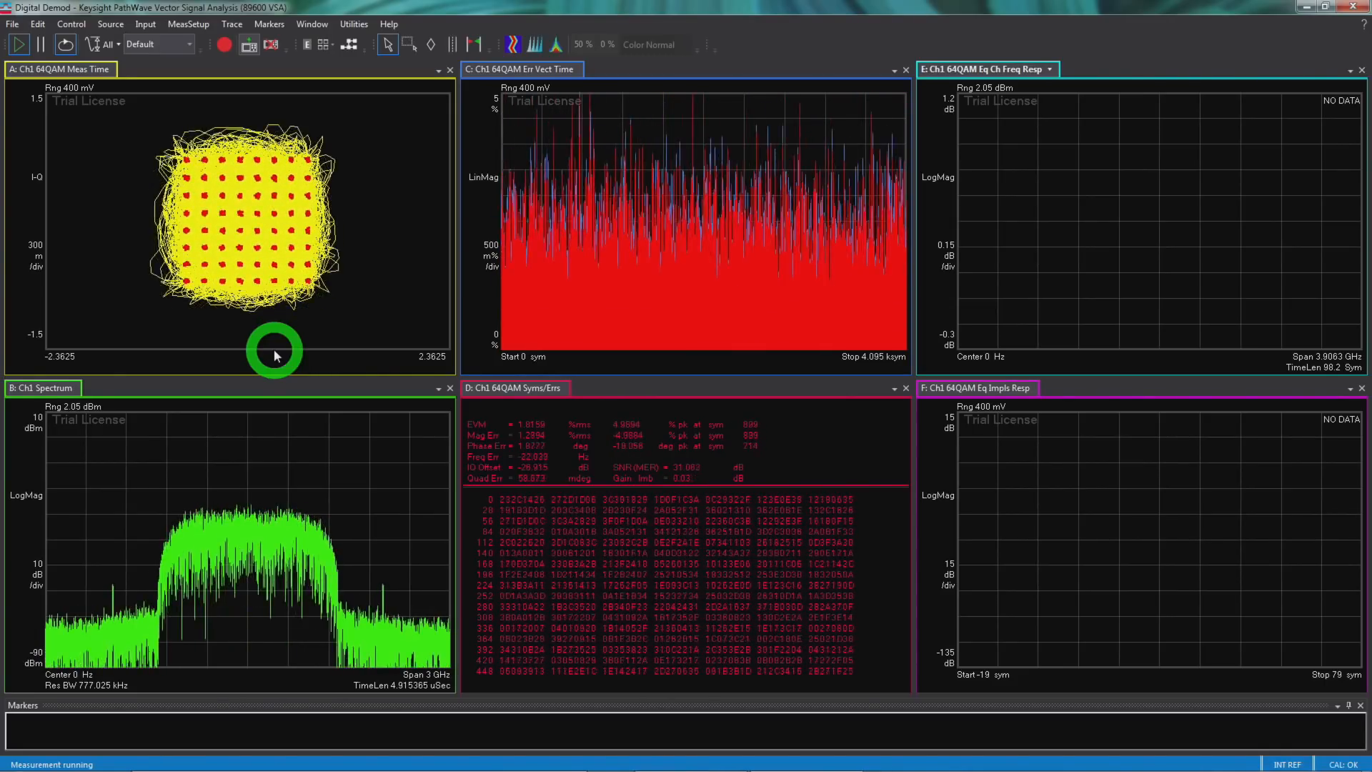
- Enable the Equalization Filter on the Compensate page of Digital Demod Properties
{"action": "left_click", "coordinate": [187, 25]}
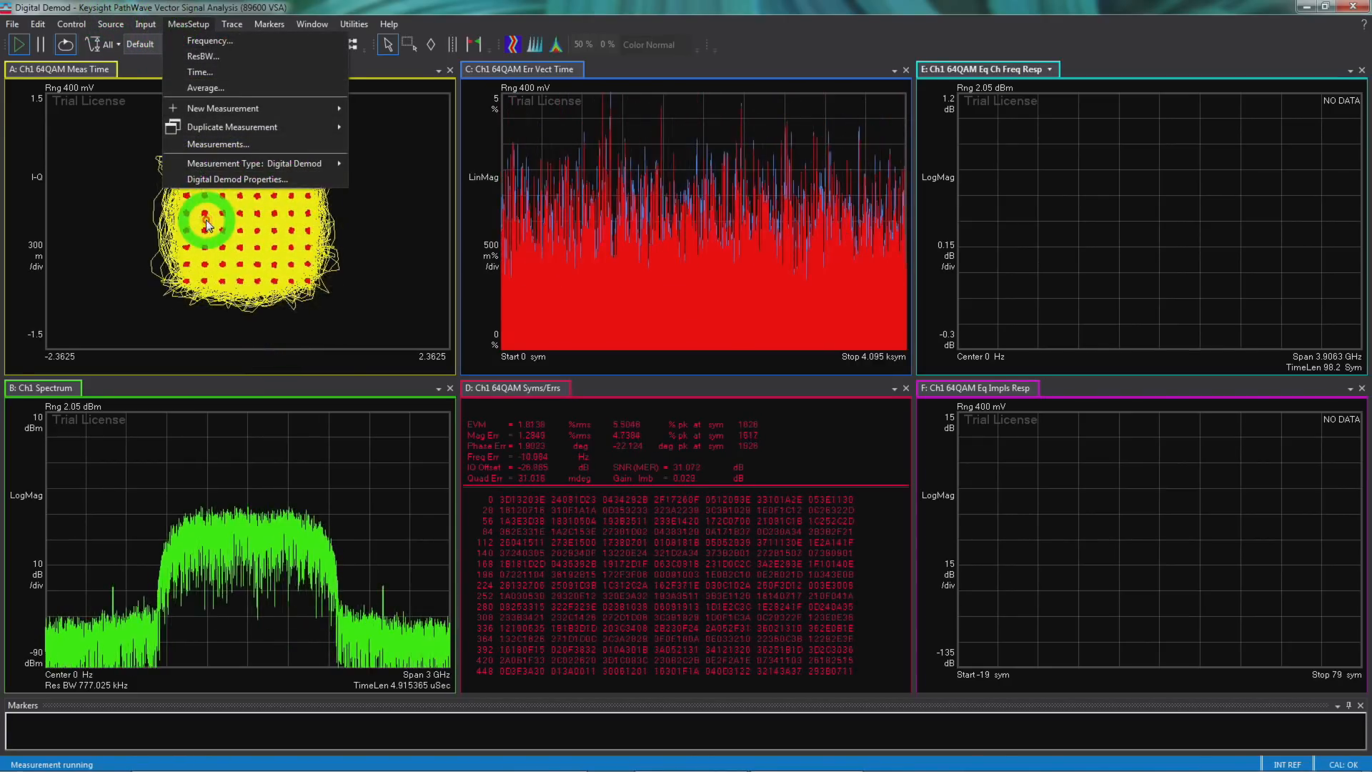
{"action": "left_click", "coordinate": [239, 180]}
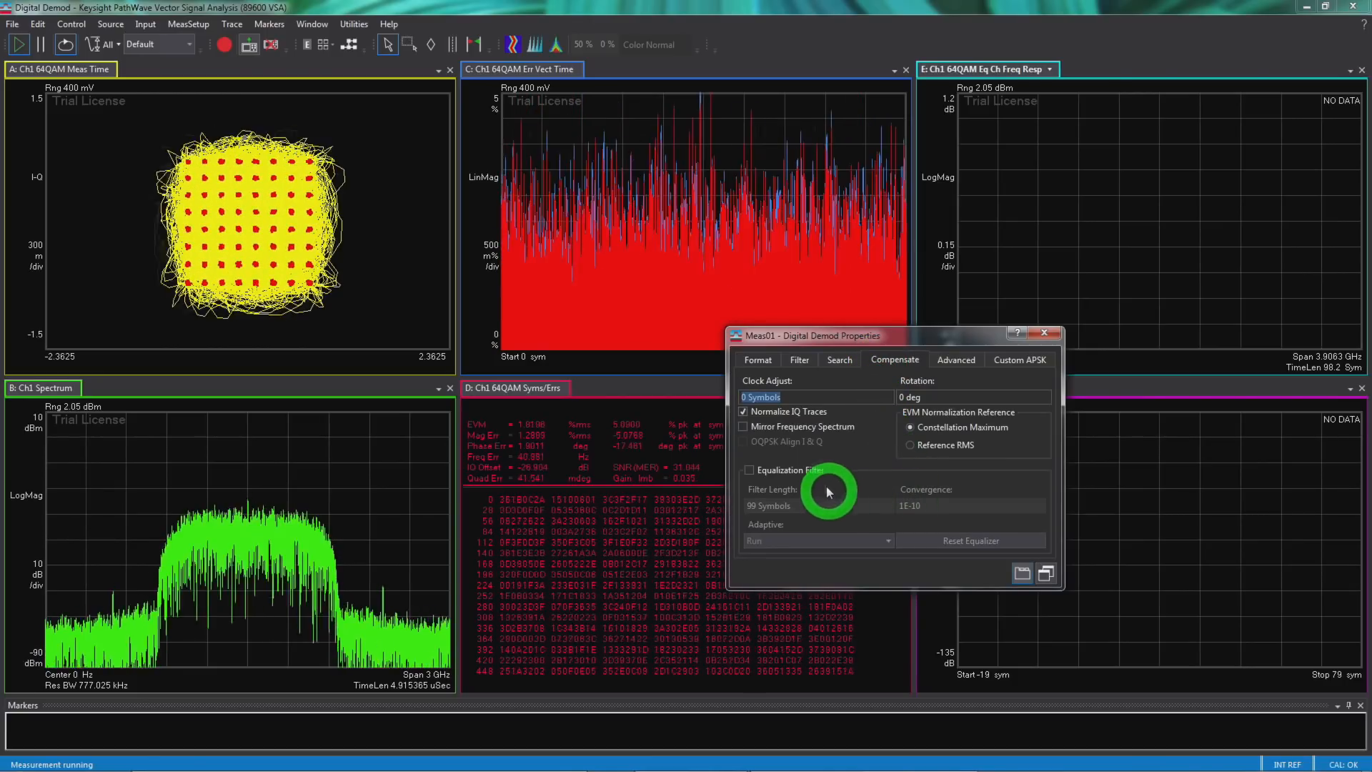
{"action": "left_click", "coordinate": [748, 470]}
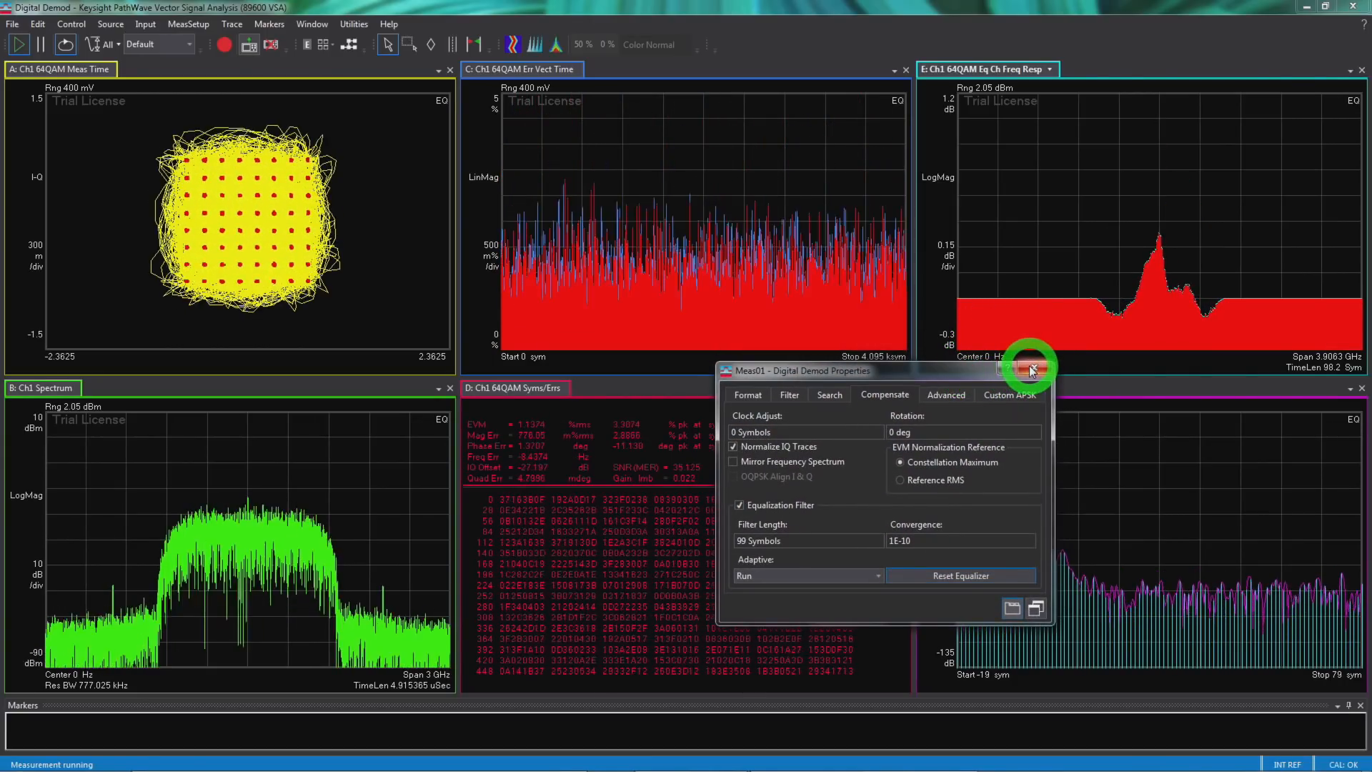
{"action": "left_click", "coordinate": [1030, 368]}
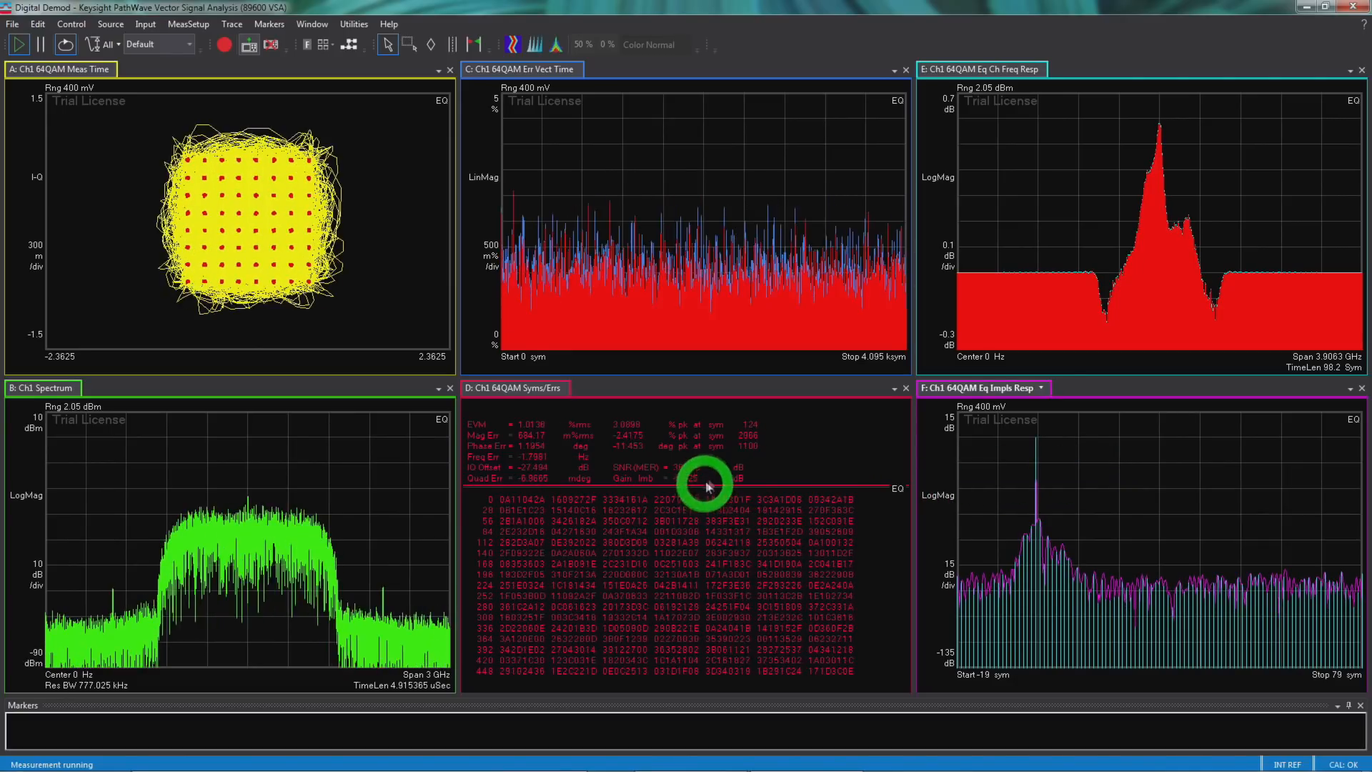
{"action": "mouse_move", "coordinate": [743, 470]}
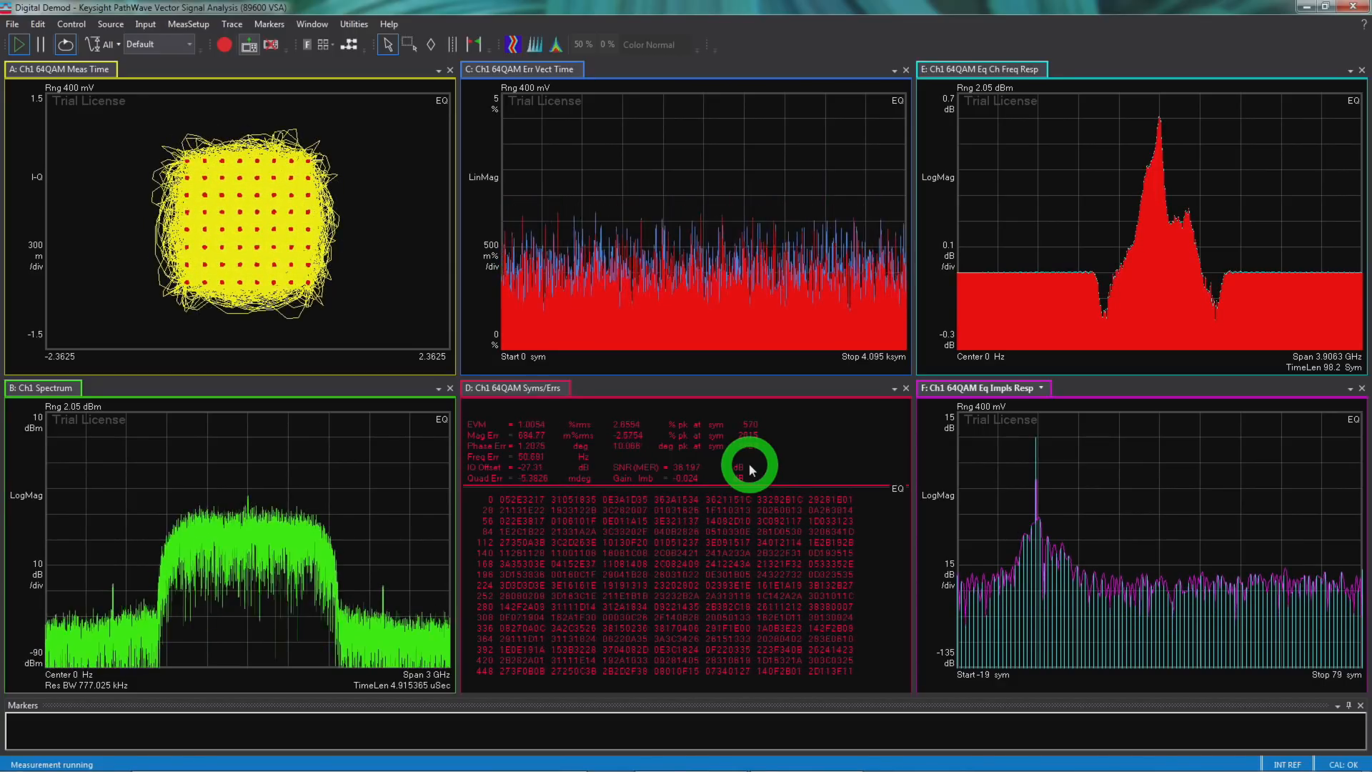
{"action": "mouse_move", "coordinate": [306, 248]}
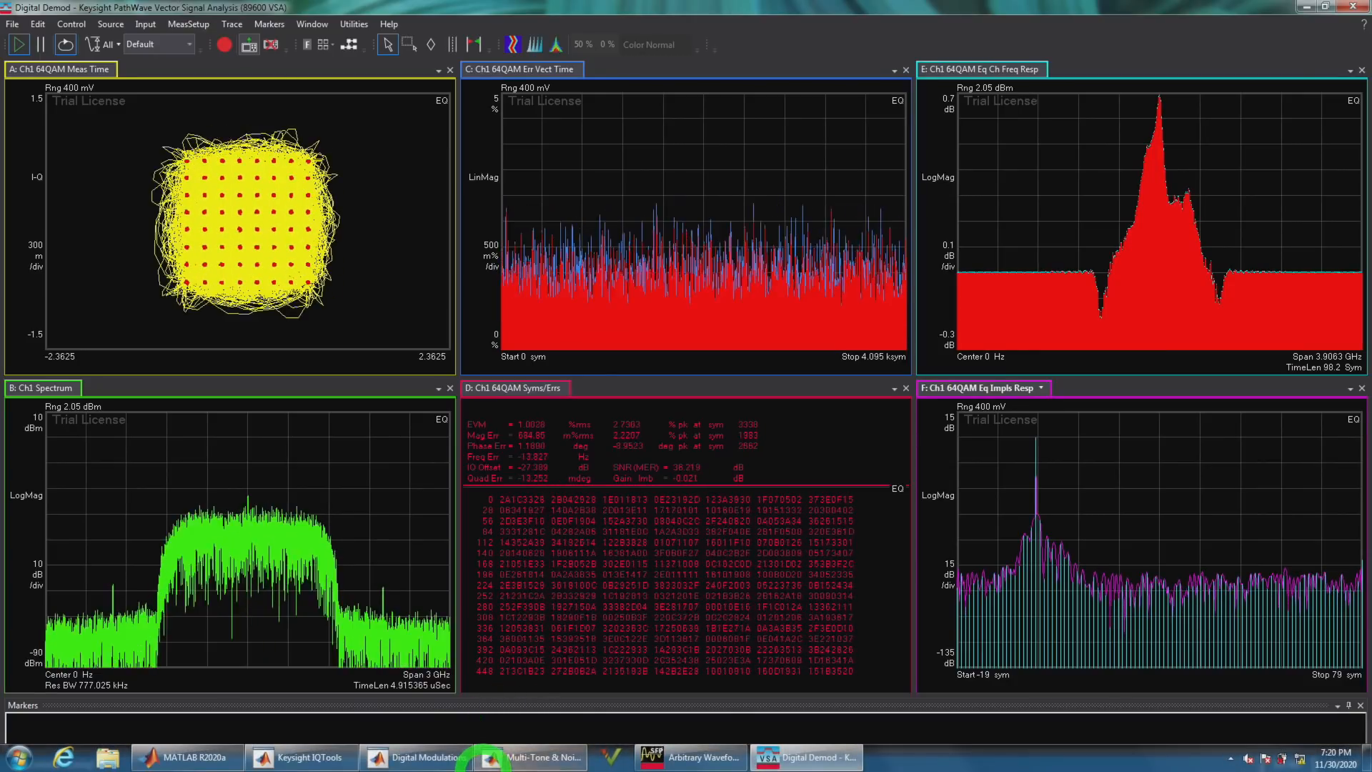
- Download the QAM64 waveform with a 2.5e9 Hz carrier offset to the generator
{"action": "left_click", "coordinate": [420, 757]}
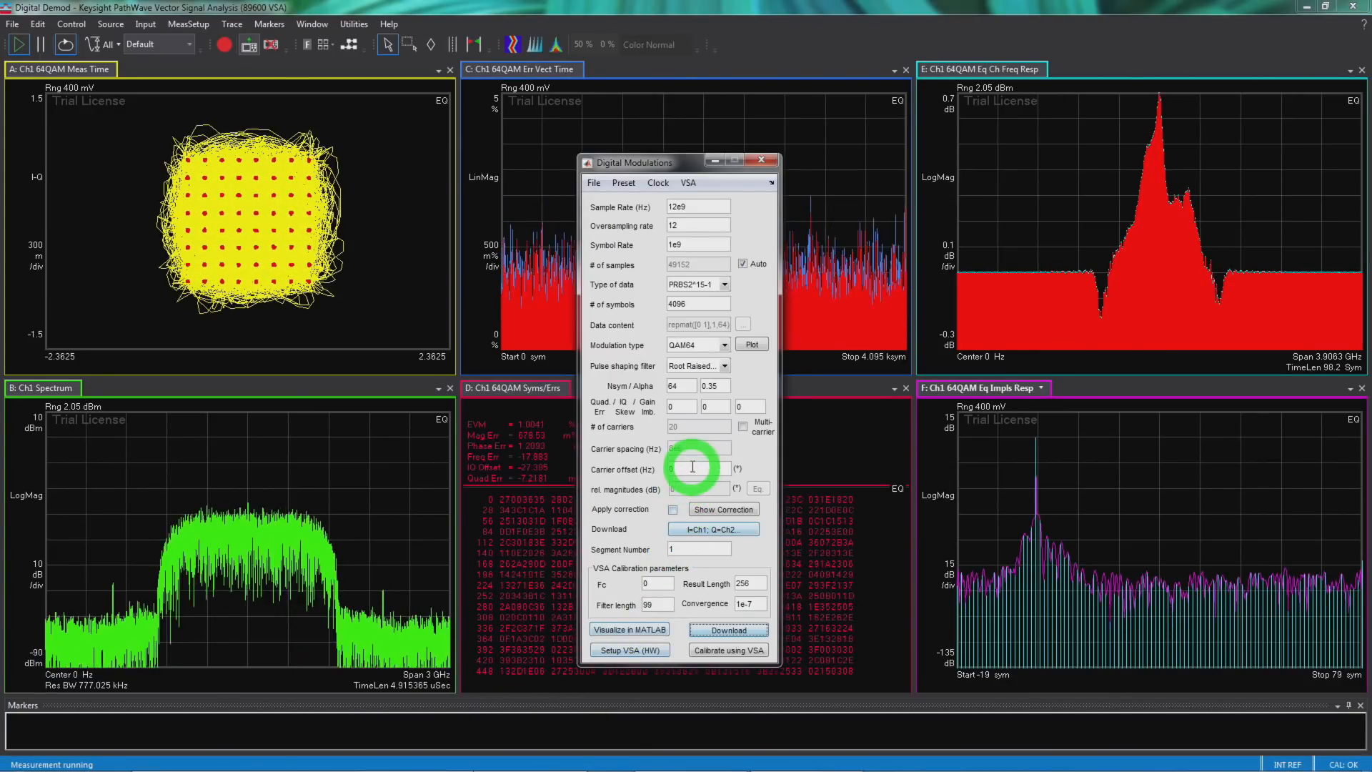
{"action": "mouse_move", "coordinate": [697, 468]}
{"action": "type", "text": "2.5e9"}
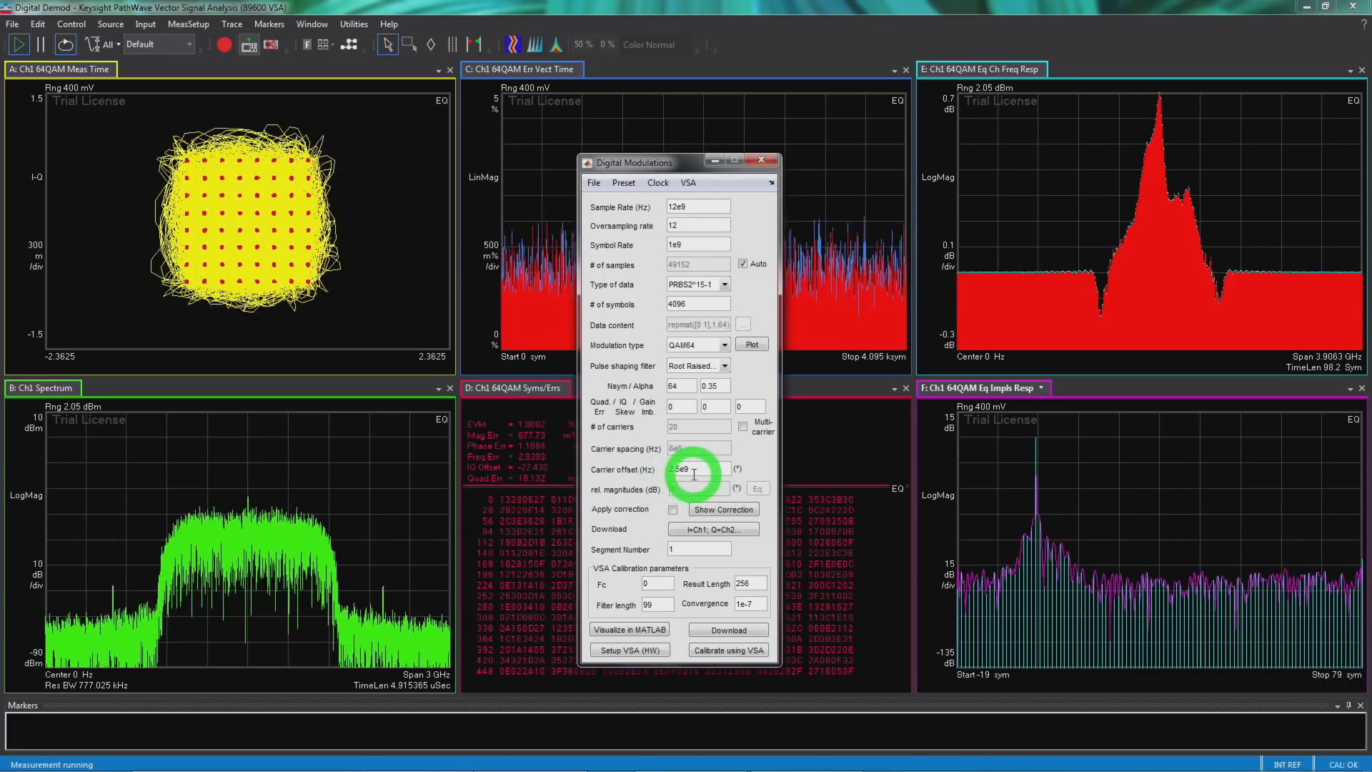
{"action": "mouse_move", "coordinate": [694, 244]}
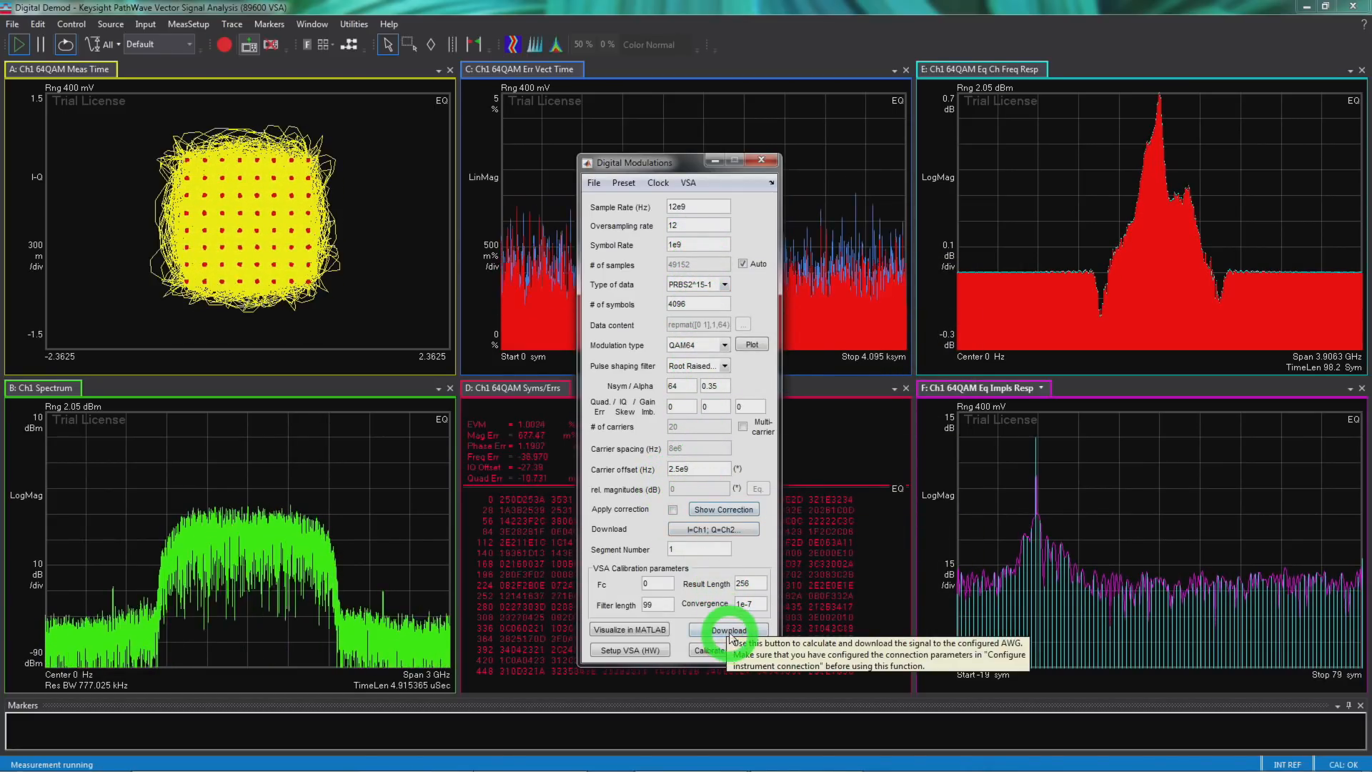
{"action": "left_click", "coordinate": [727, 629]}
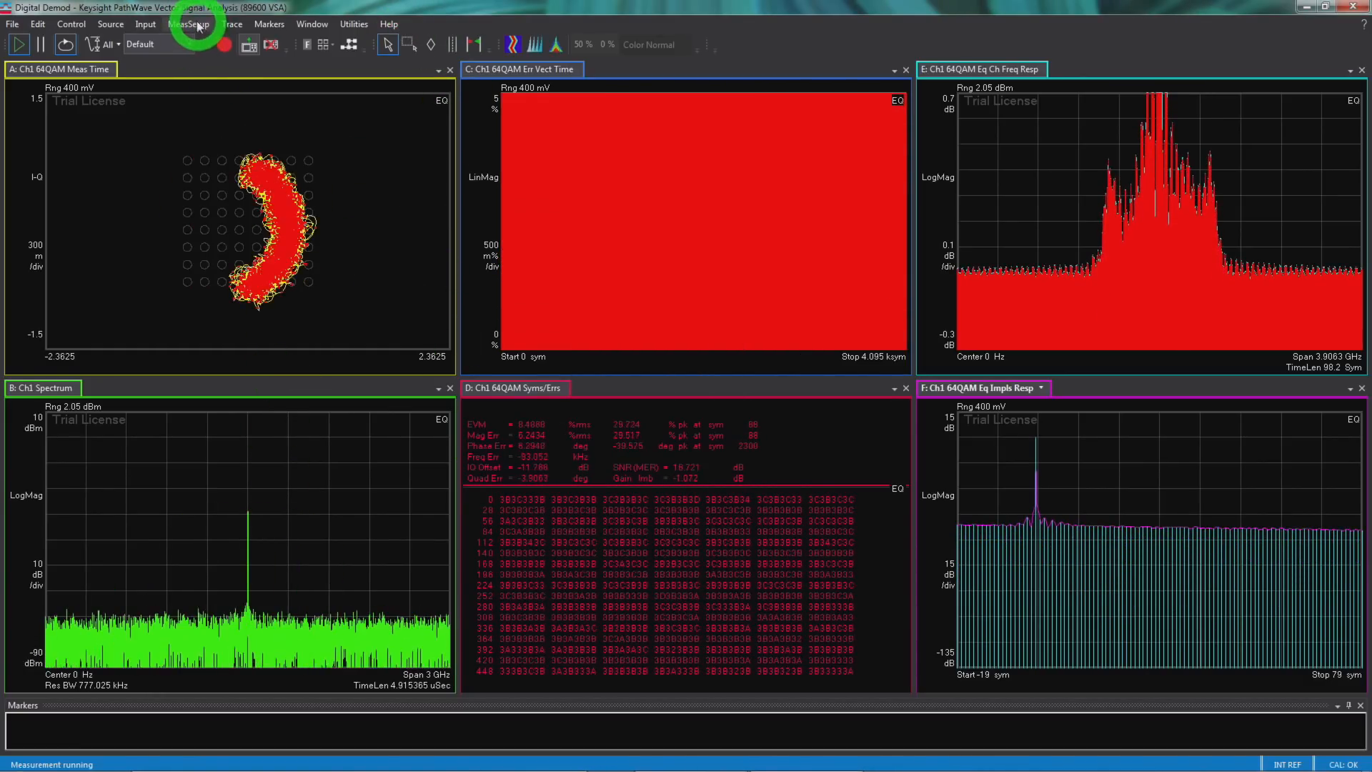
- Apply the new Channel Configuration in the Input channels dialog
{"action": "left_click", "coordinate": [146, 25]}
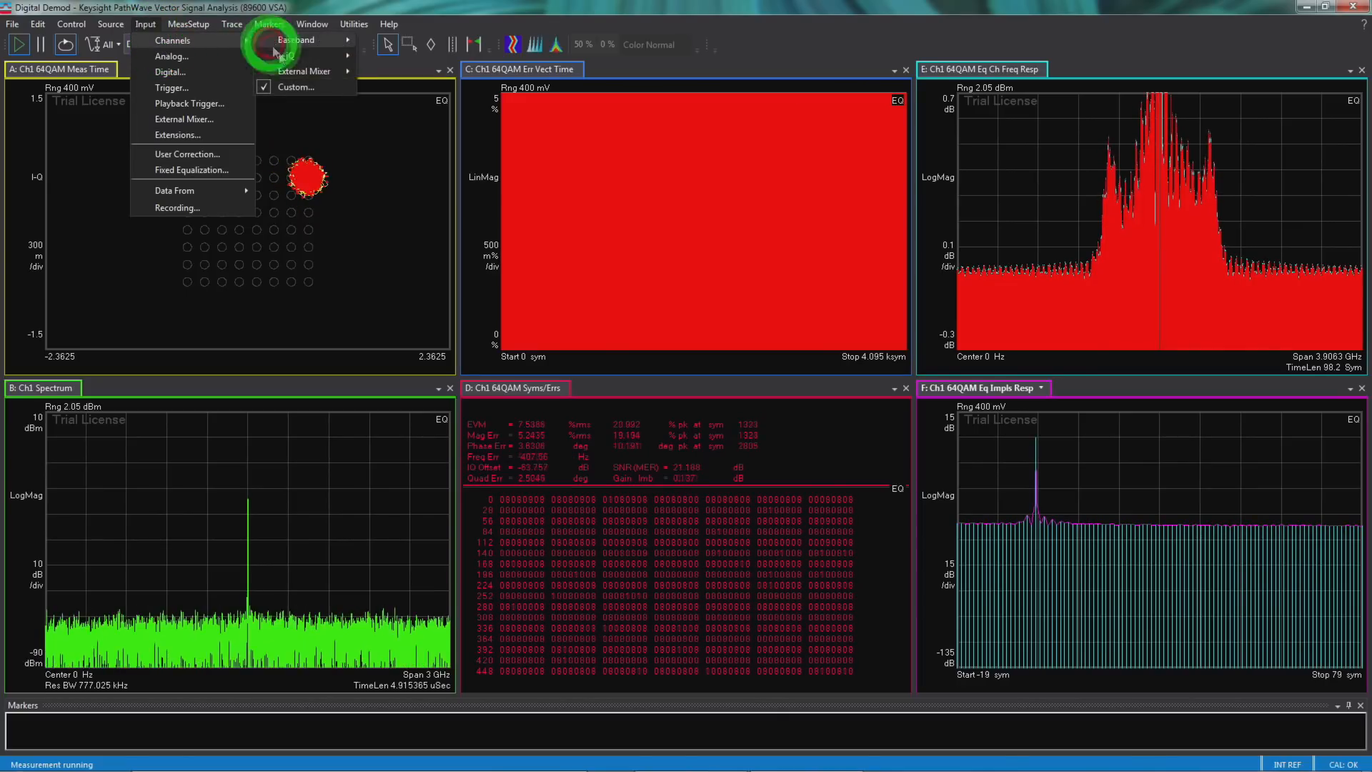
{"action": "left_click", "coordinate": [172, 40]}
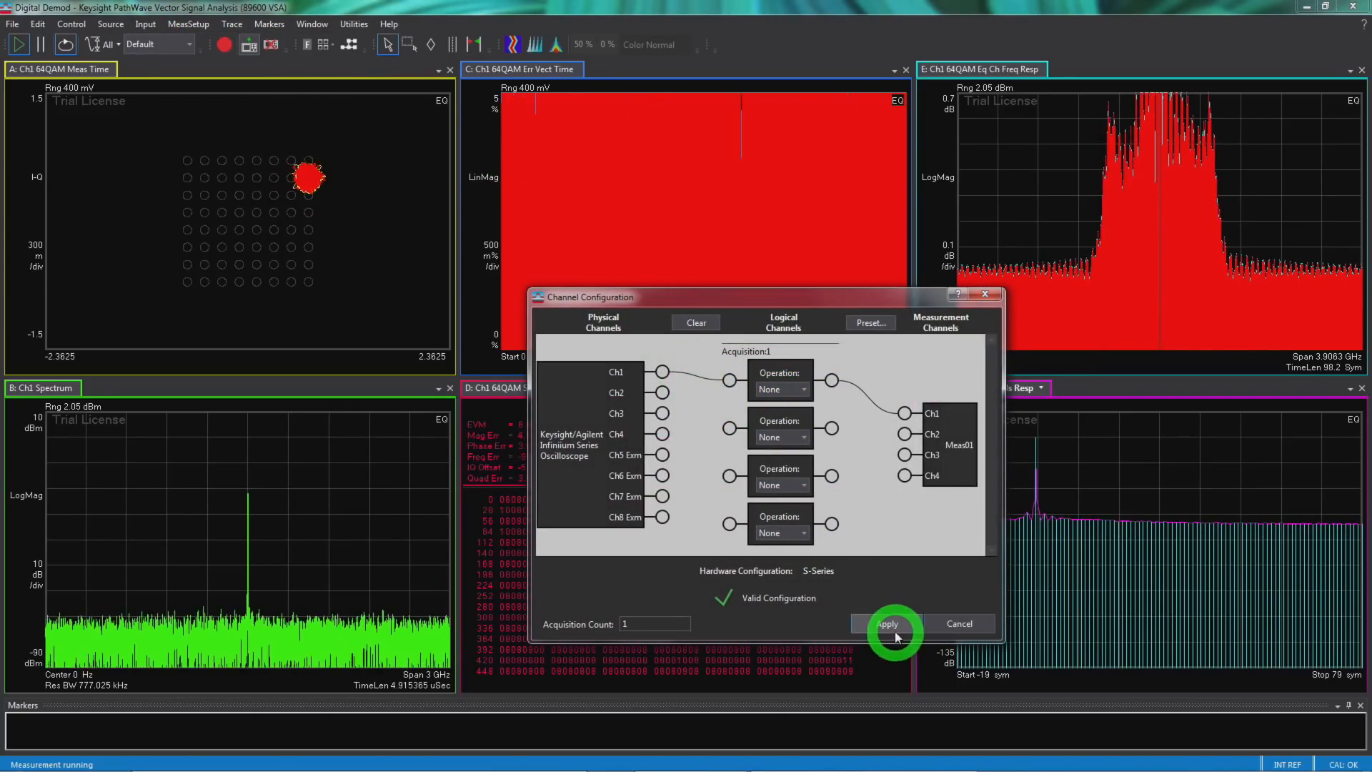
{"action": "left_click", "coordinate": [886, 623]}
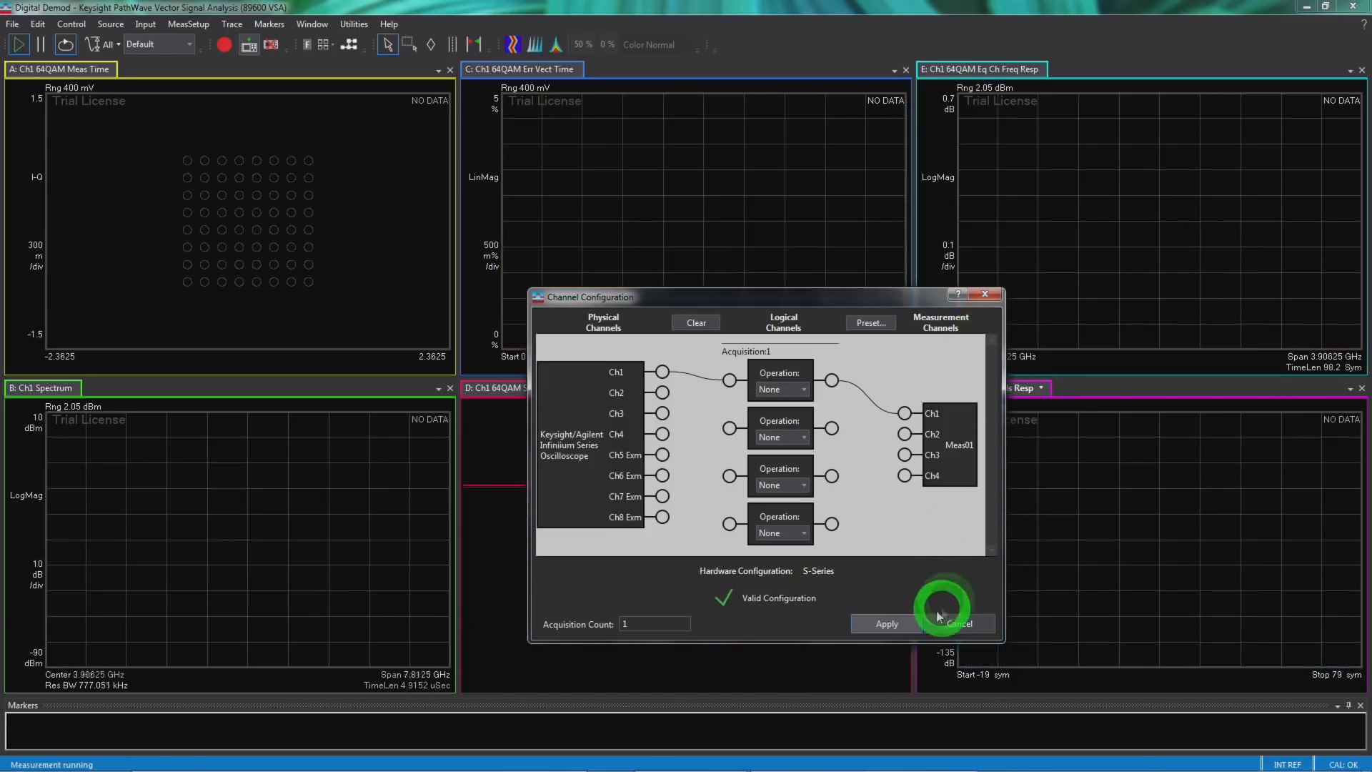
{"action": "left_click", "coordinate": [884, 623]}
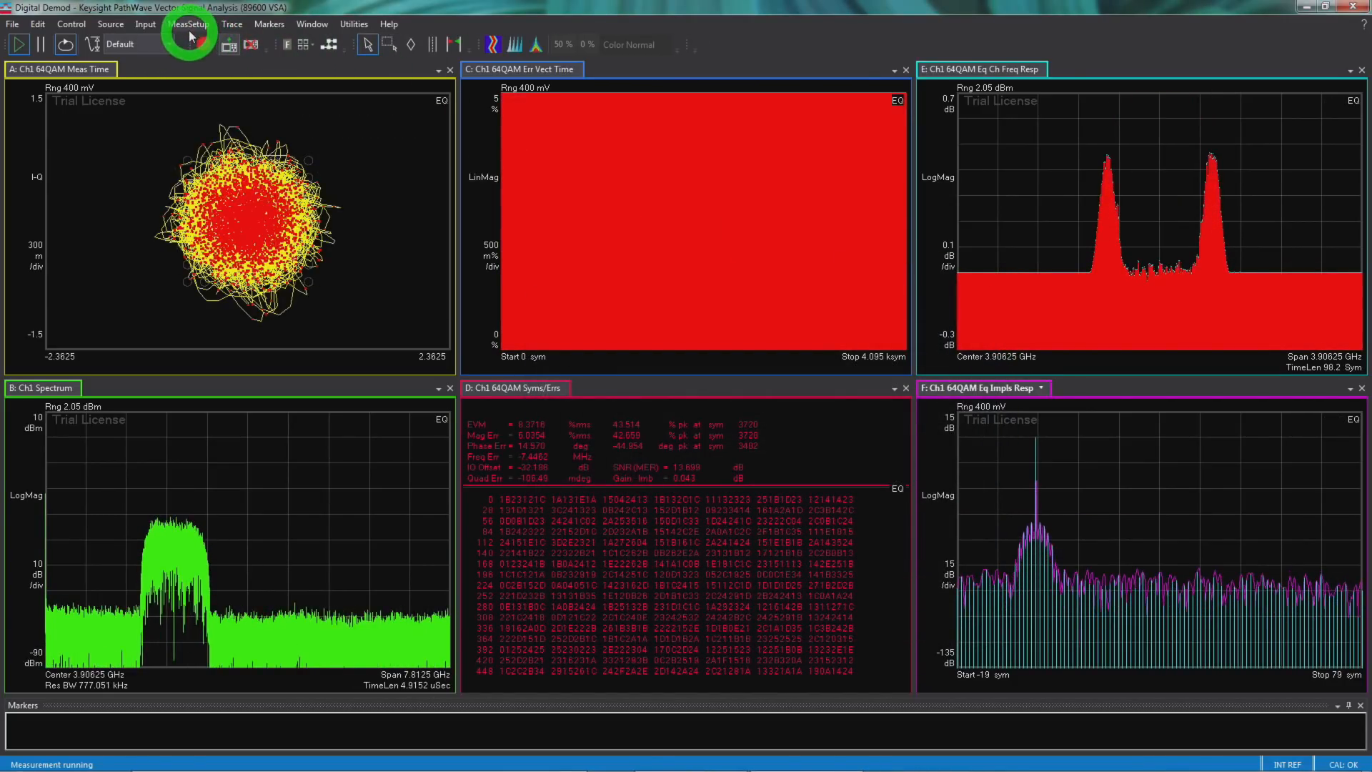
- Set the measurement centre to 2.5 GHz with a 2 GHz span
{"action": "left_click", "coordinate": [187, 24]}
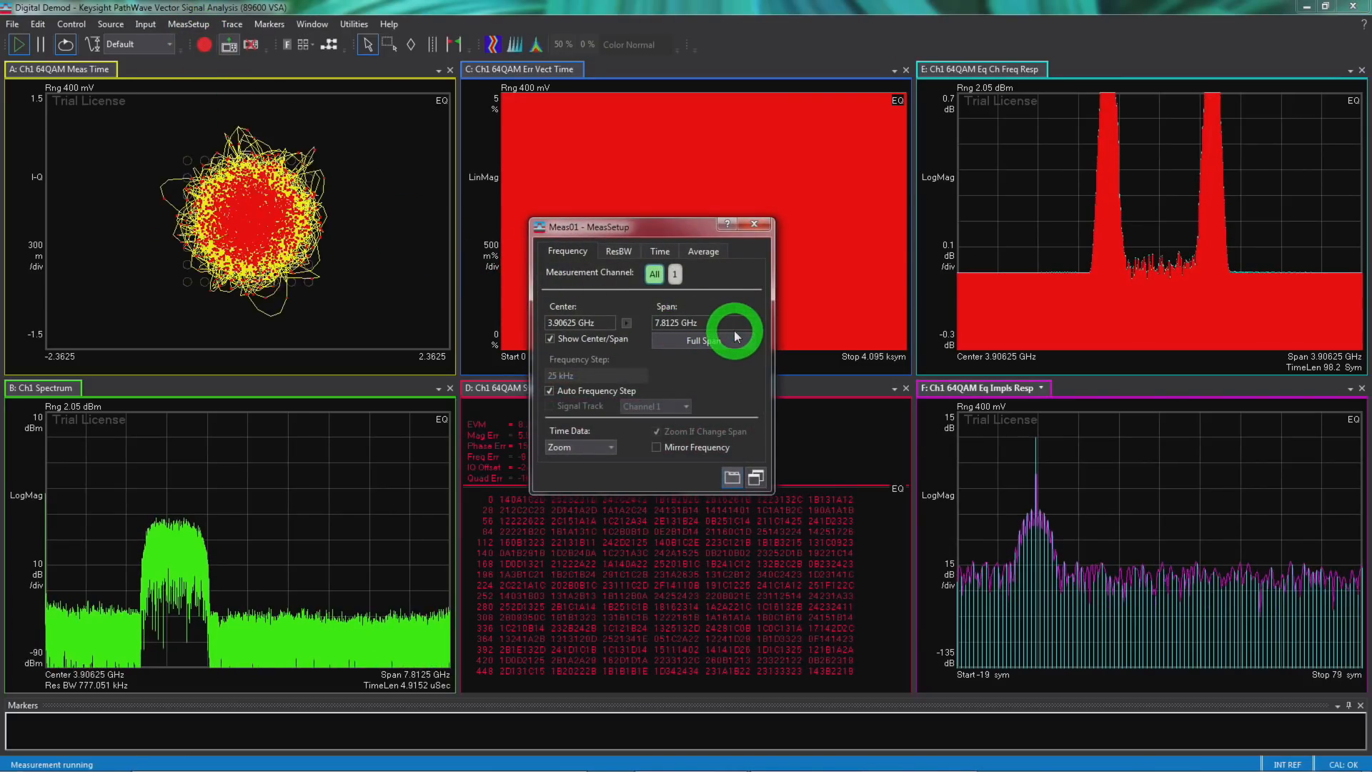
{"action": "left_click", "coordinate": [580, 322]}
{"action": "type", "text": "2"}
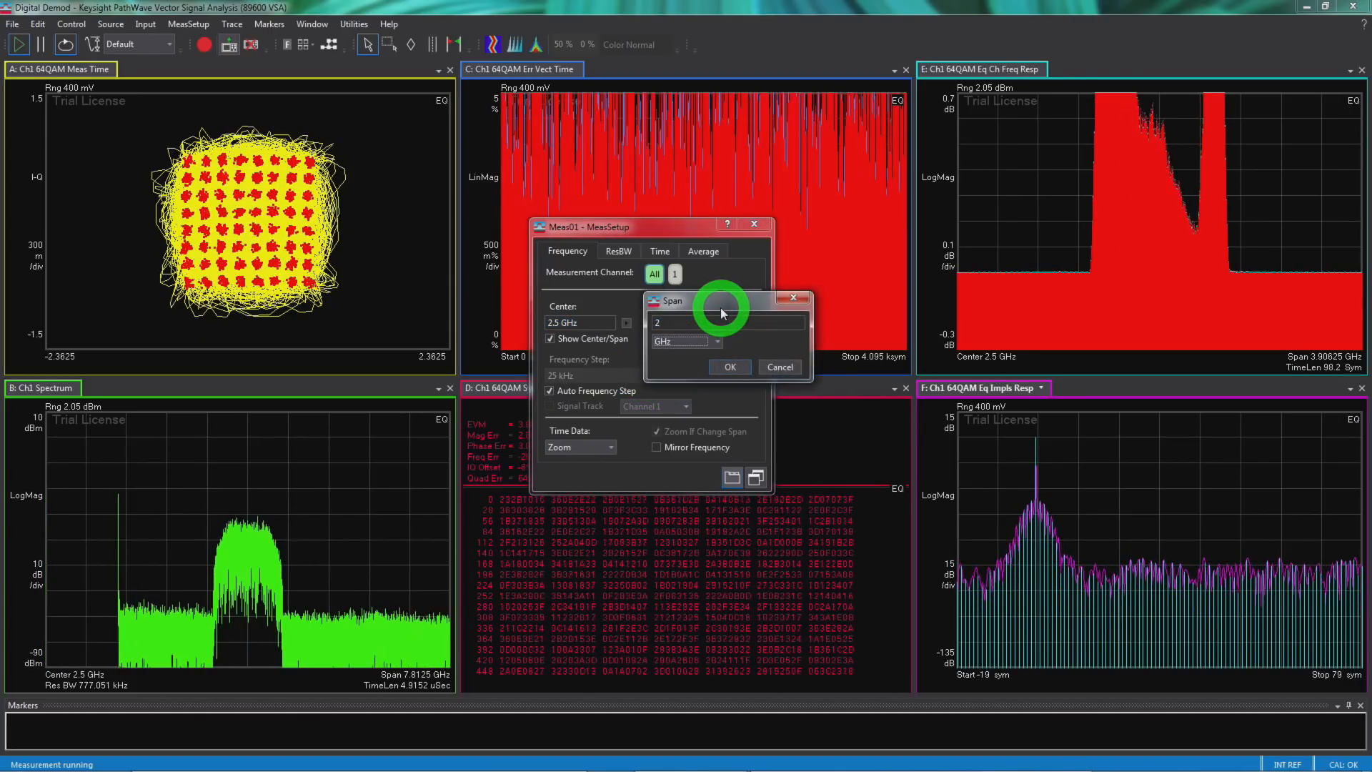
{"action": "left_click", "coordinate": [731, 367]}
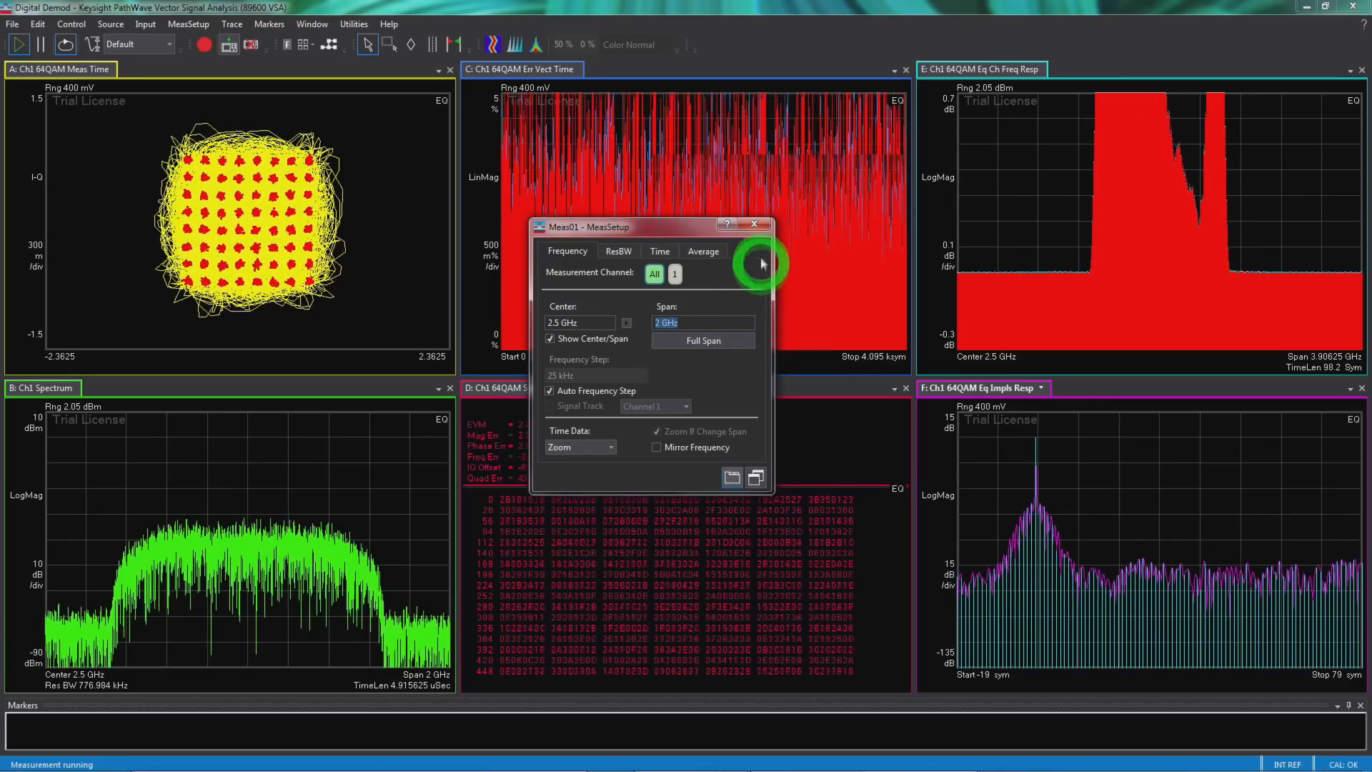
{"action": "left_click", "coordinate": [188, 24]}
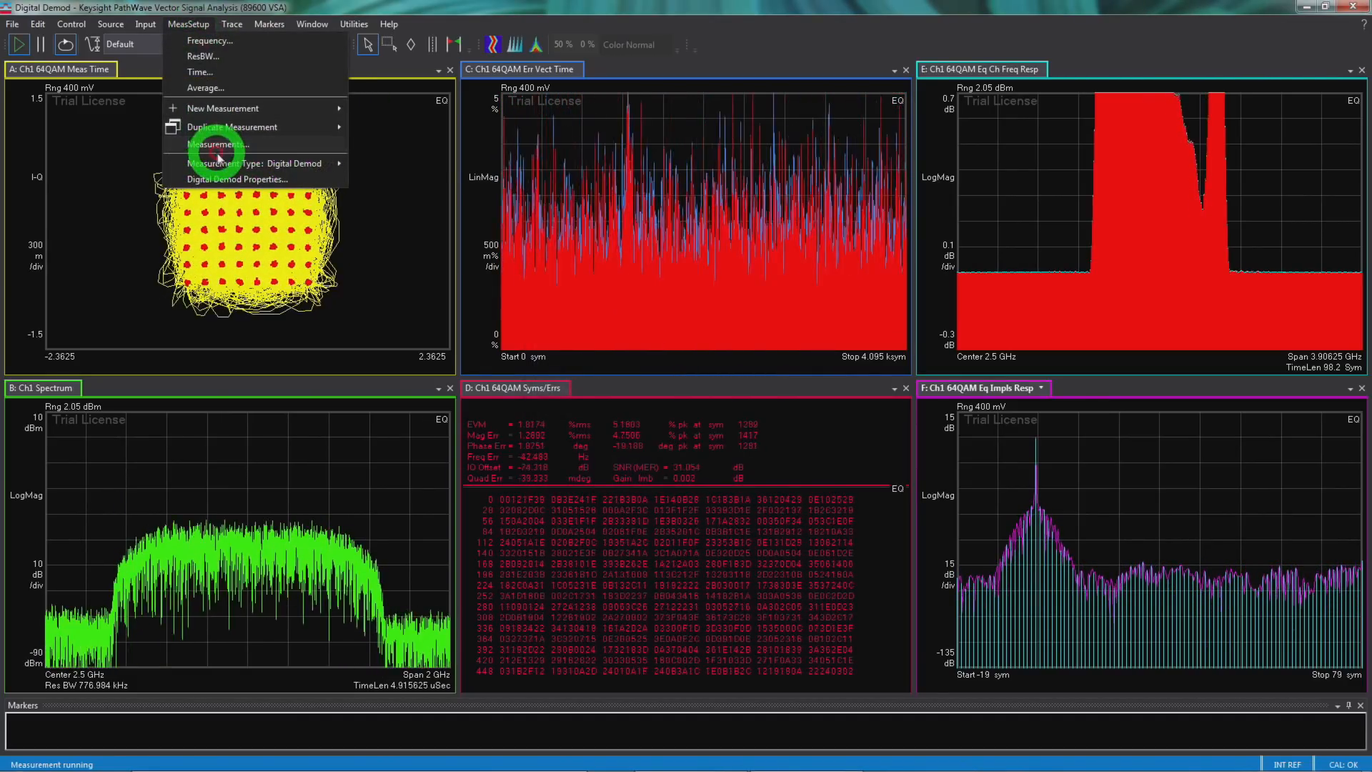
- Verify equalization in Digital Demod Properties and autoscale the Eq Ch Freq Resp trace
{"action": "left_click", "coordinate": [237, 179]}
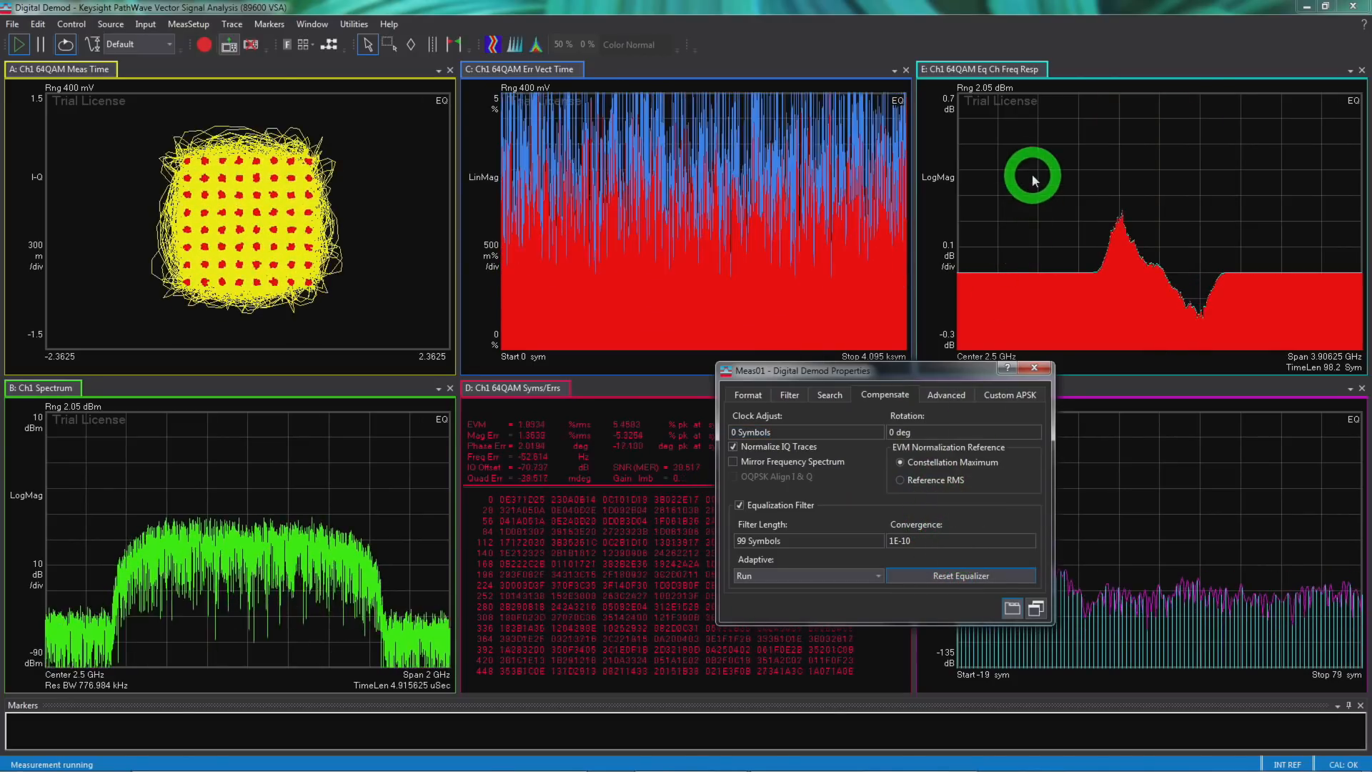
{"action": "right_click", "coordinate": [1032, 177]}
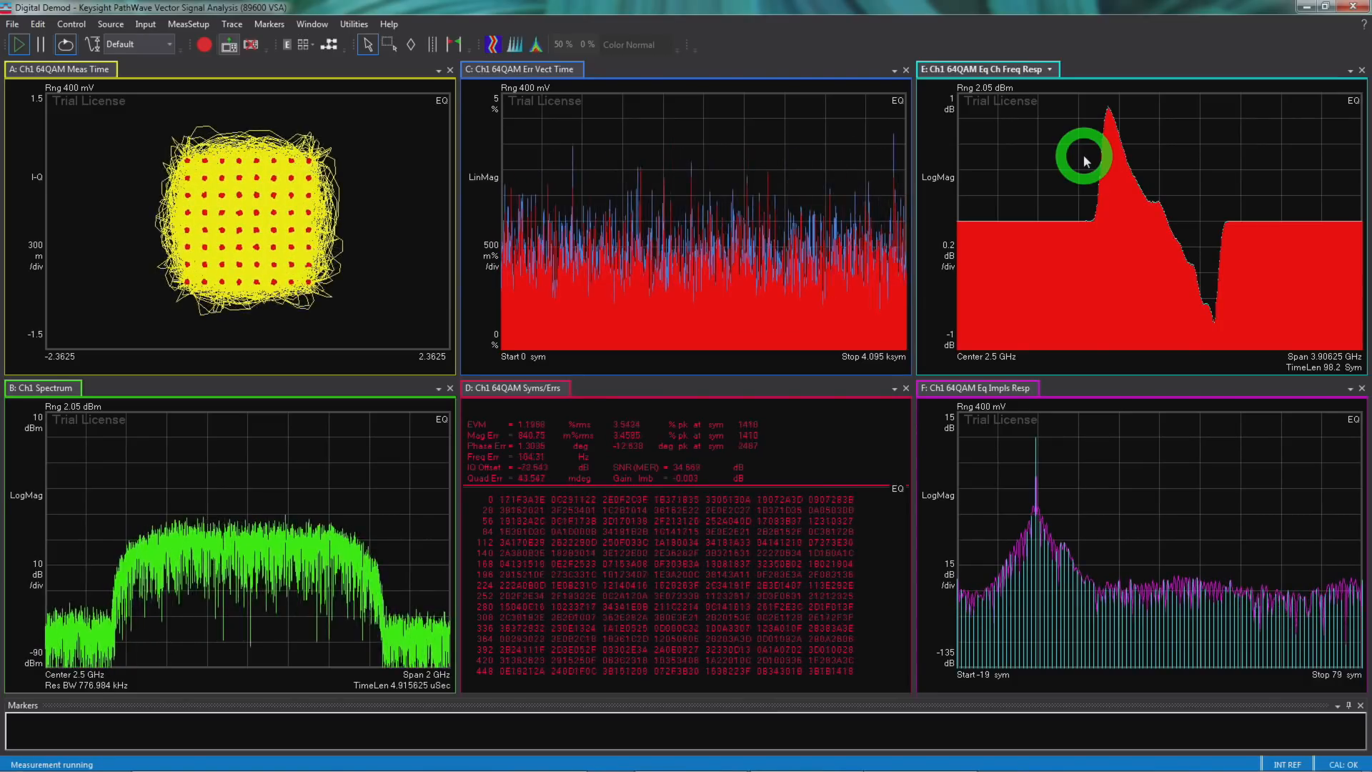
{"action": "right_click", "coordinate": [1085, 161]}
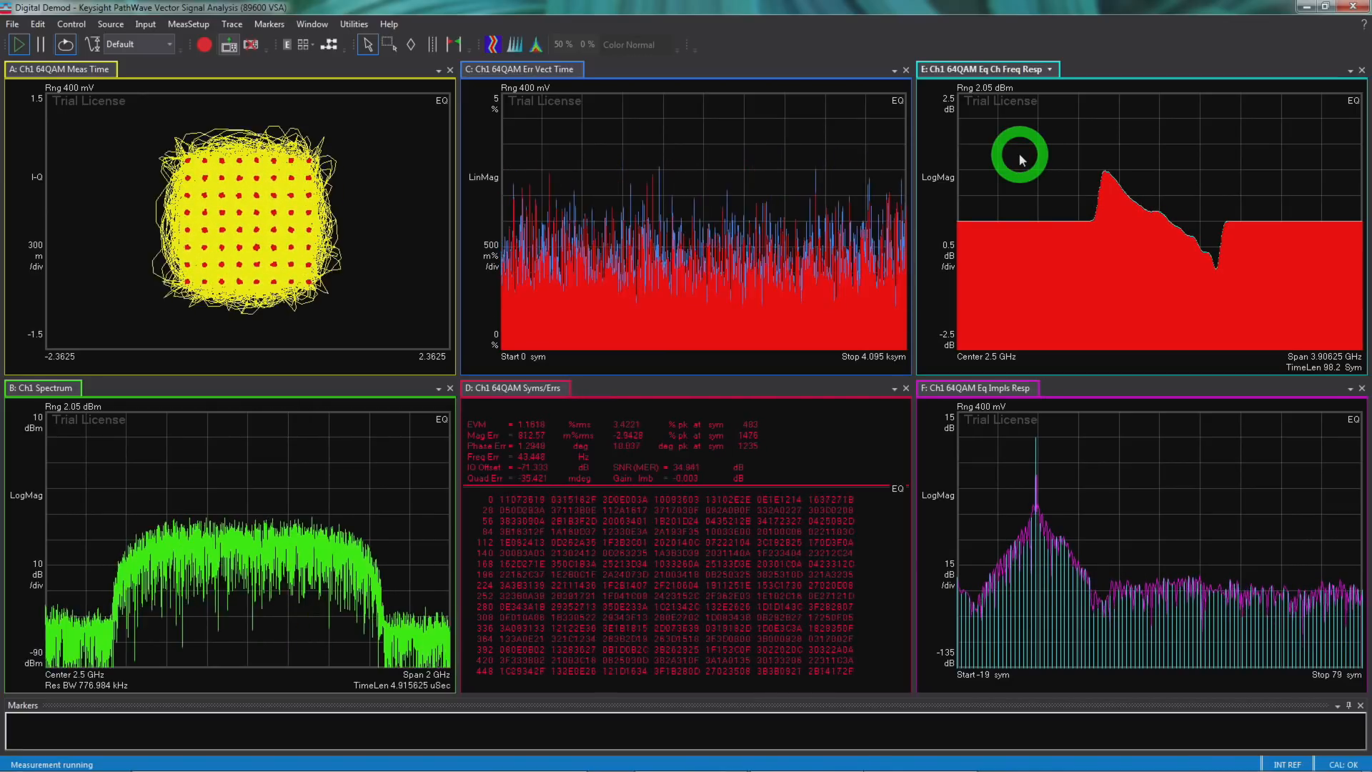
{"action": "mouse_move", "coordinate": [1170, 243]}
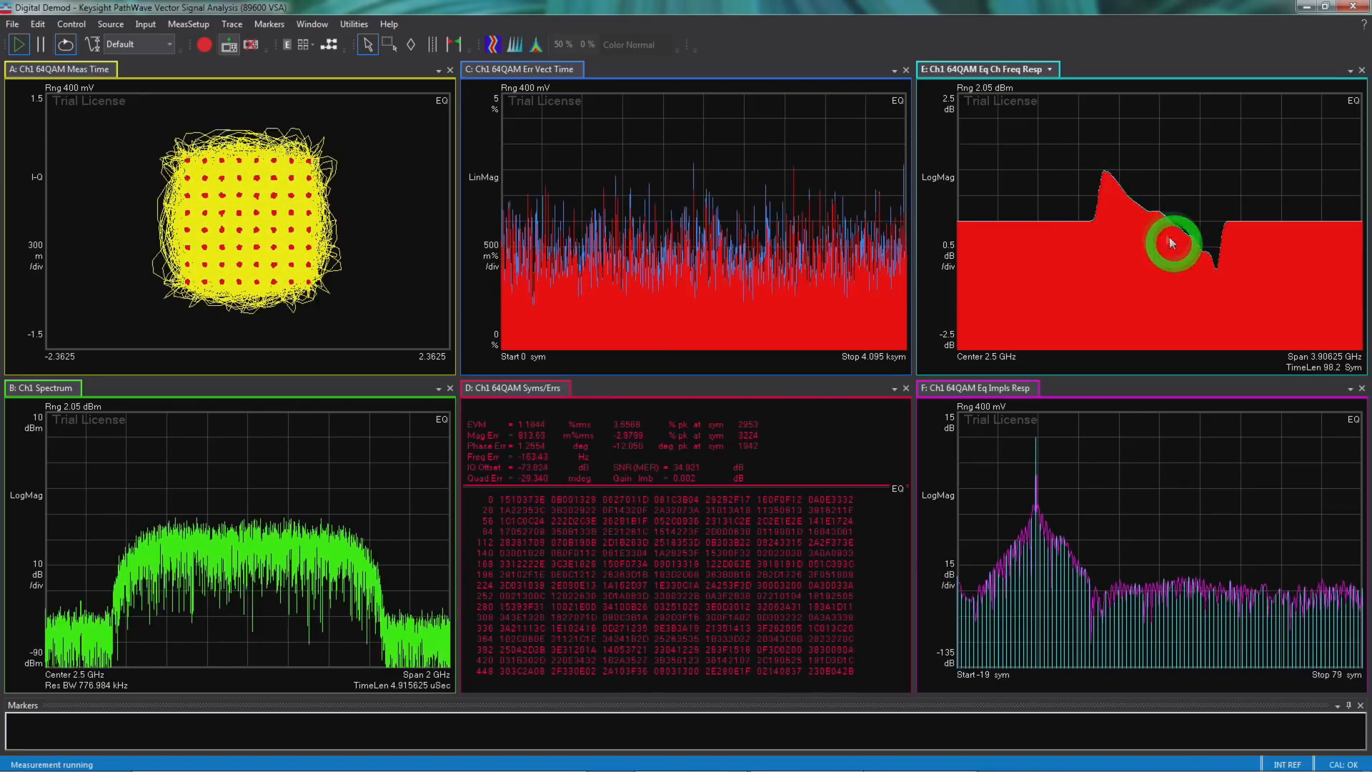